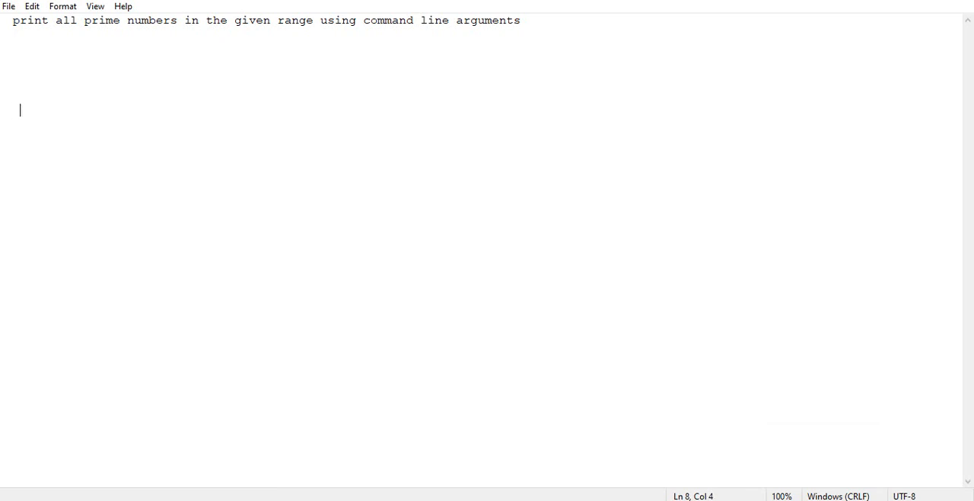
# Note 'divisible by 1 and it self' under the prime heading and switch to Code::Blocks.
pyautogui.write('di')
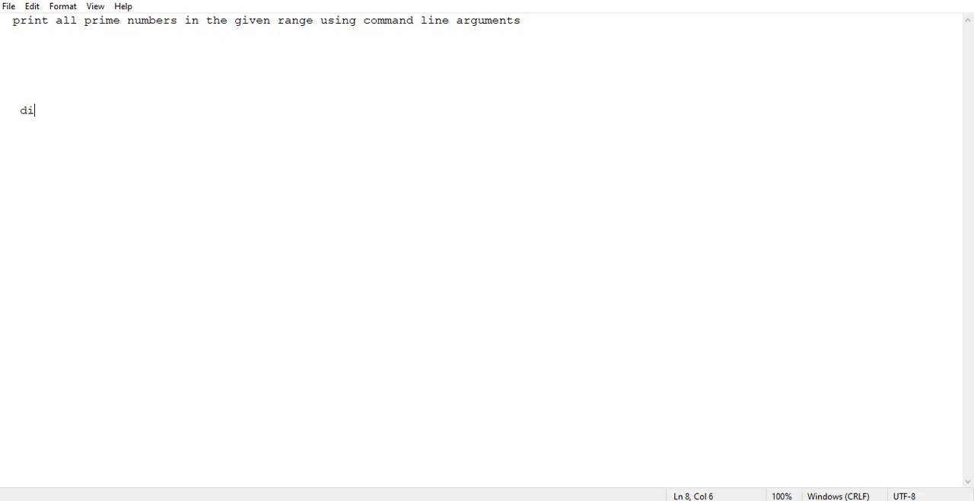
pyautogui.write('visible by 1 and it self')
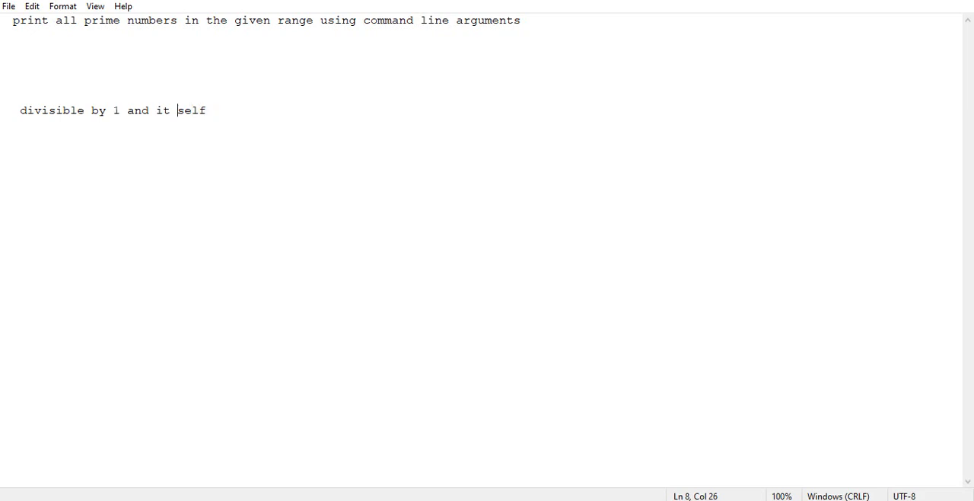
pyautogui.press('backspace')
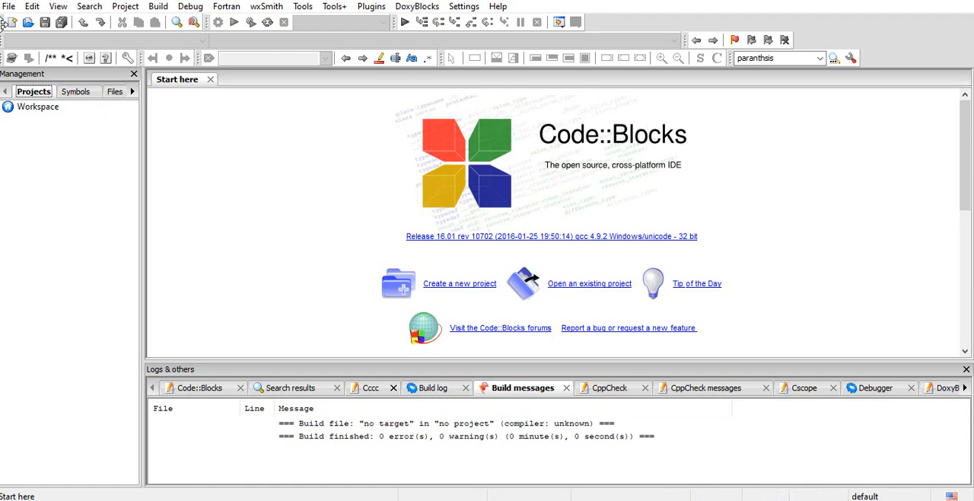
# Create a new C source file p.c in C:\TC\BIN\tcs via the C/C++ source wizard.
pyautogui.click(9, 6)
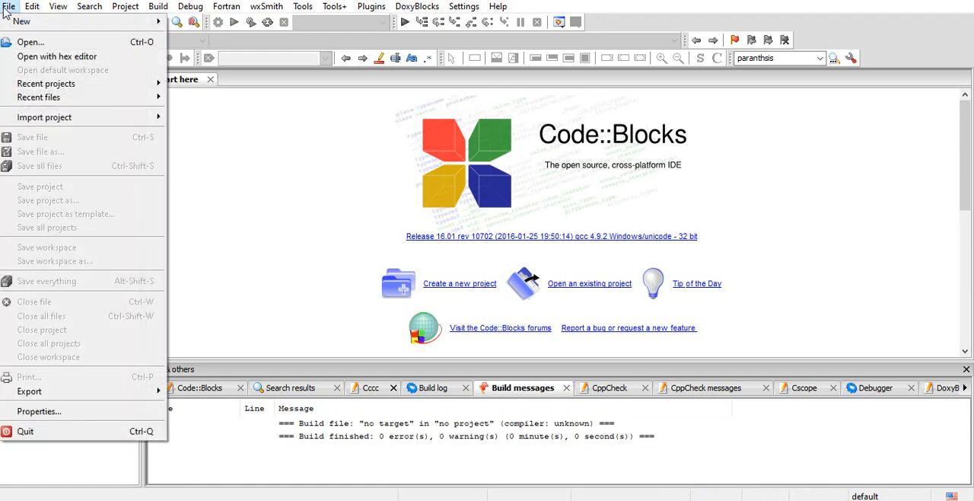
pyautogui.moveTo(21, 21)
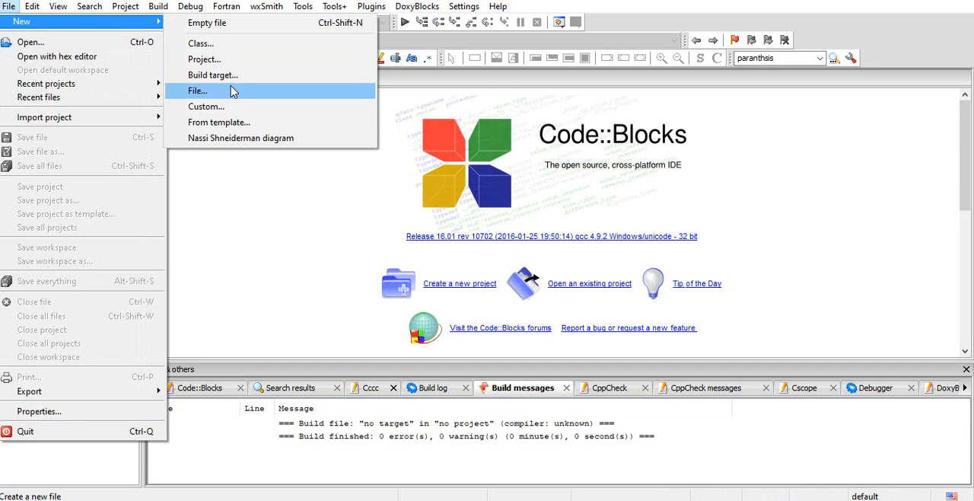
pyautogui.click(198, 91)
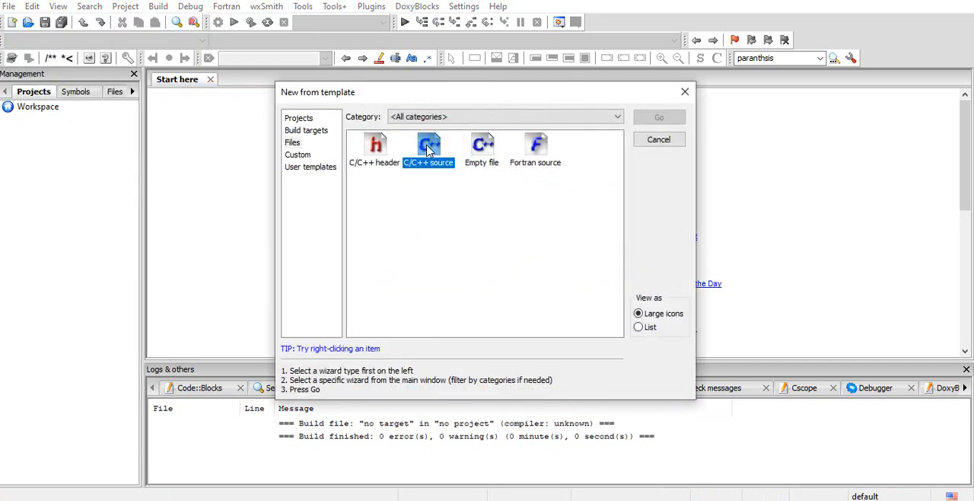
pyautogui.doubleClick(427, 149)
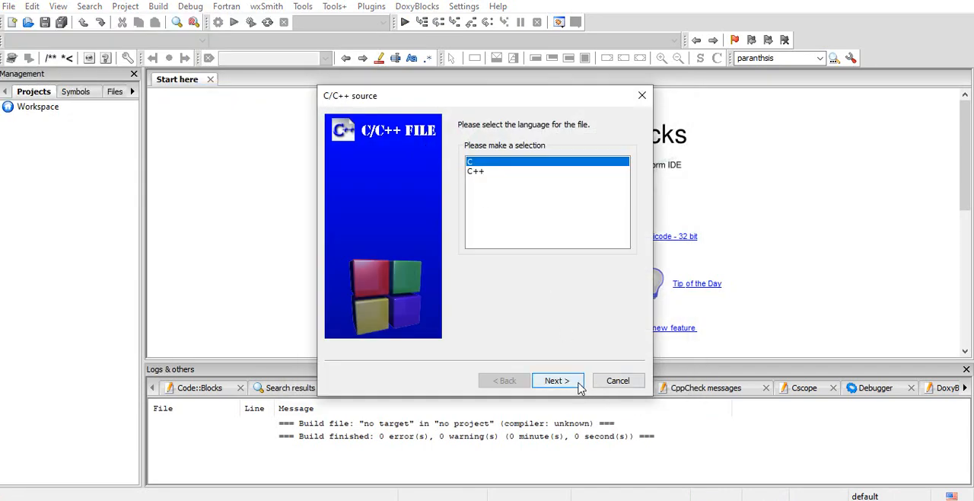
pyautogui.click(556, 381)
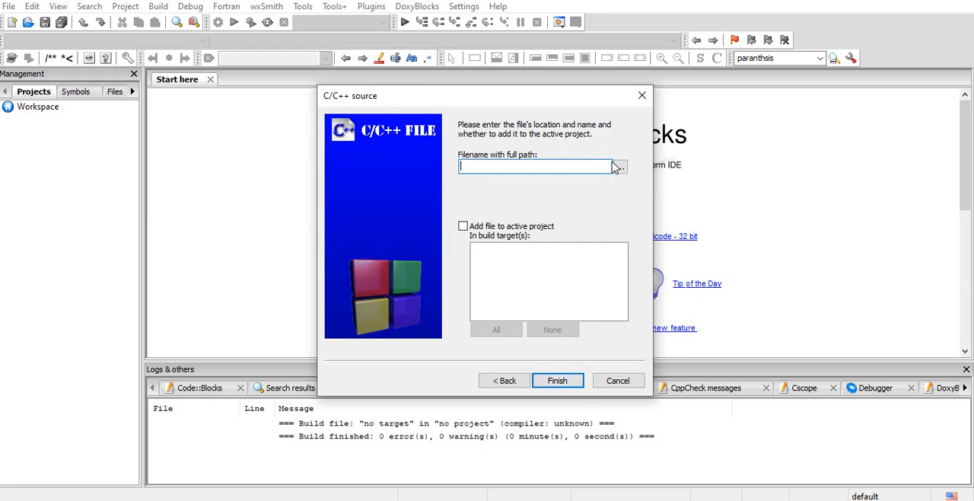
pyautogui.click(617, 166)
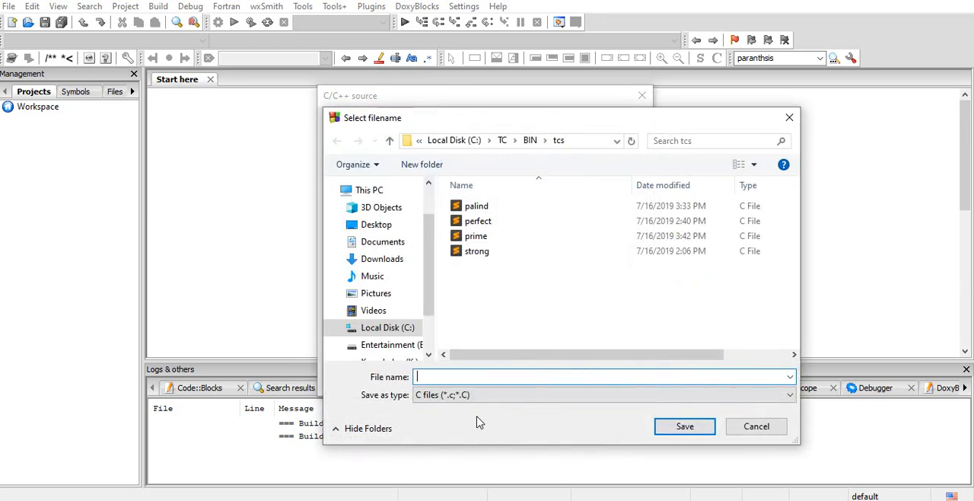
pyautogui.write('p.c')
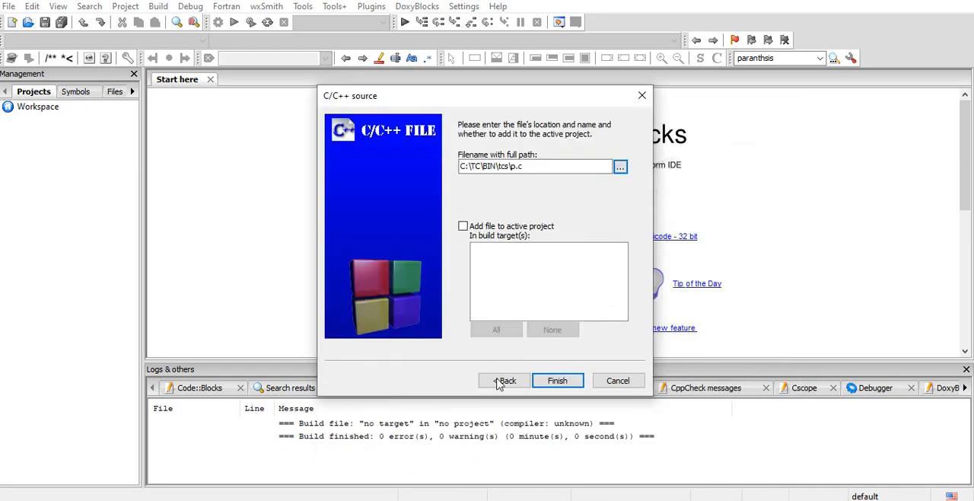
pyautogui.click(557, 380)
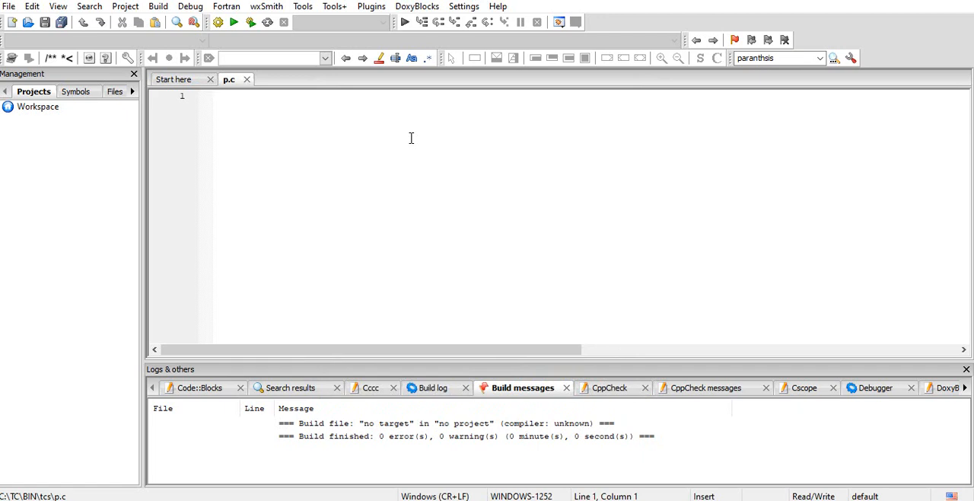
# Write #include<stdio.h> and void main(int argc,char* argv[]) with empty braces.
pyautogui.write('#include<stdio.h>')
pyautogui.write('void main(')
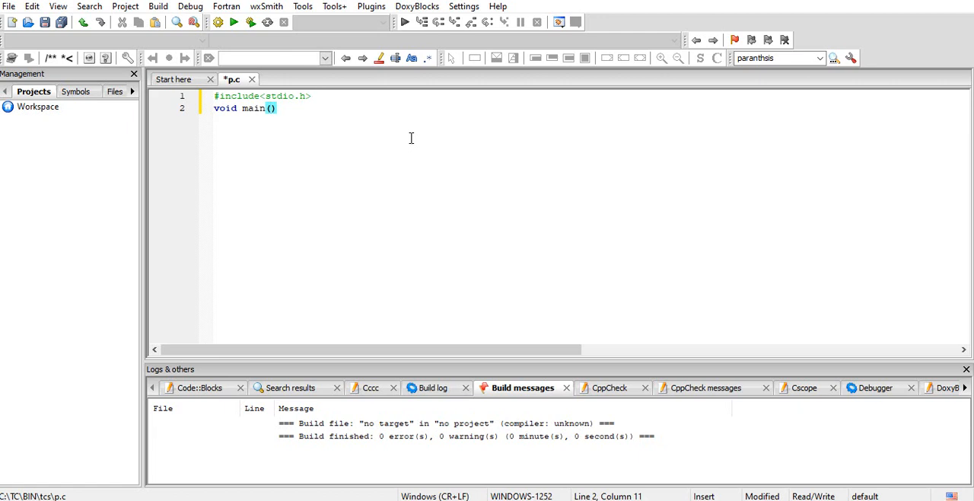
pyautogui.write('int')
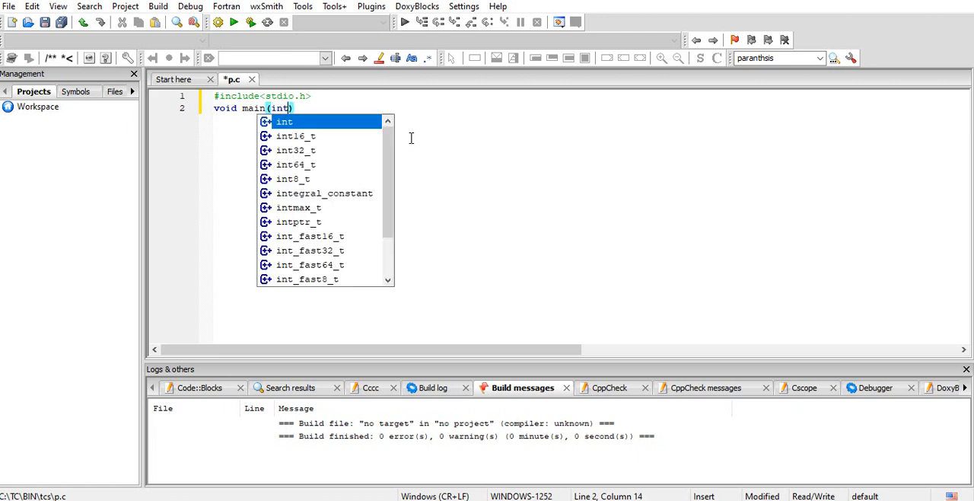
pyautogui.write('argc')
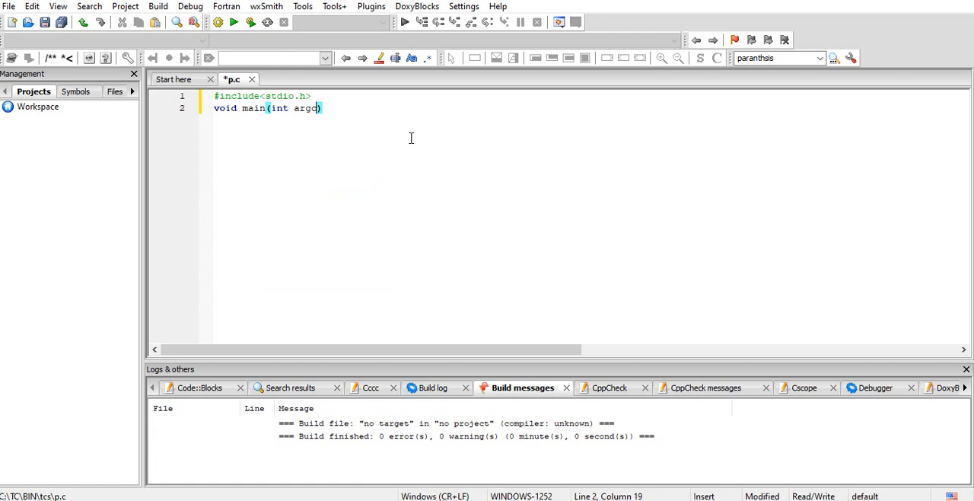
pyautogui.write(',')
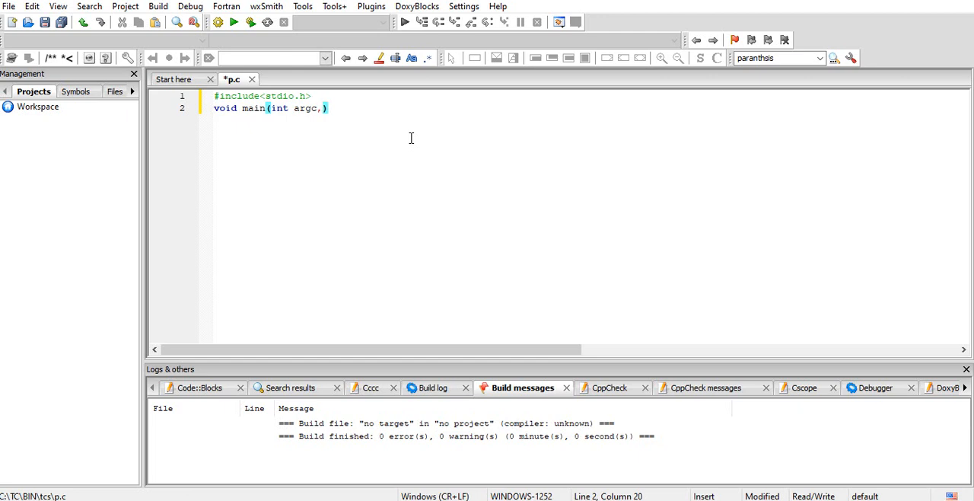
pyautogui.write('char* argv[')
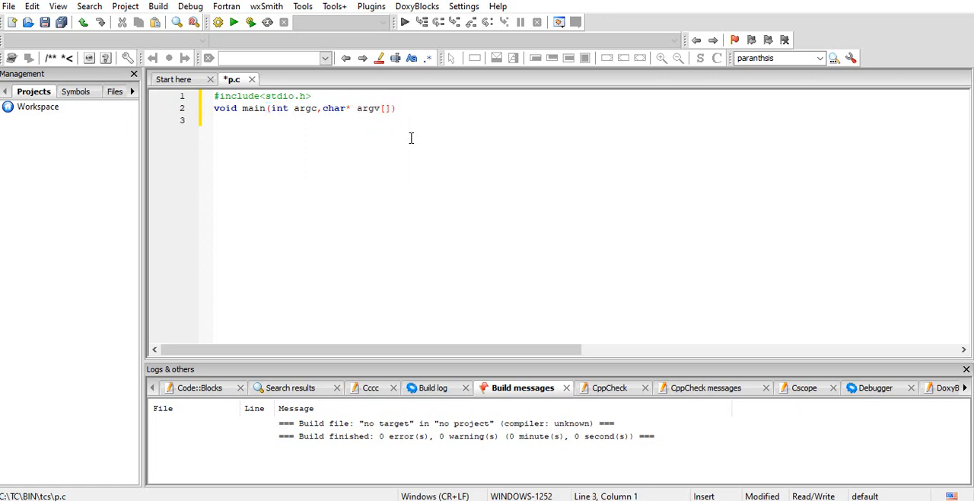
pyautogui.write('{')
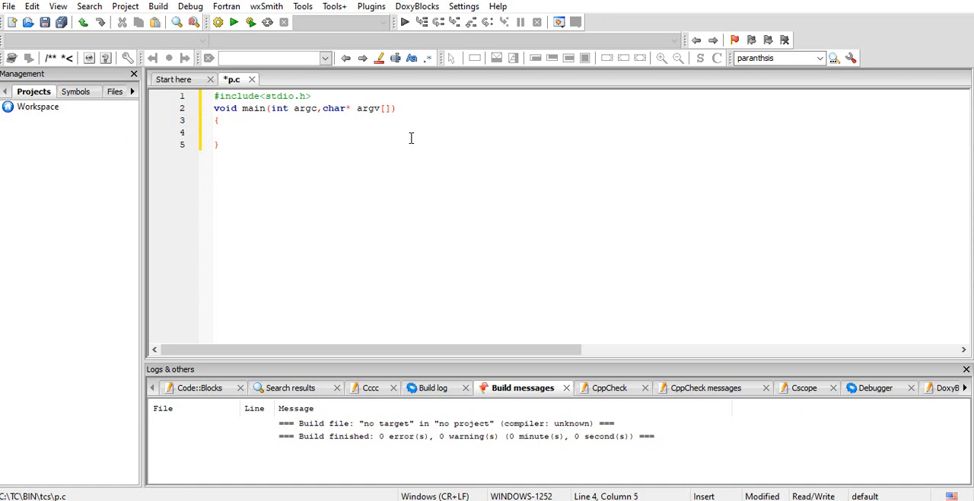
# Declare int start,end; at the top of main.
pyautogui.write('int')
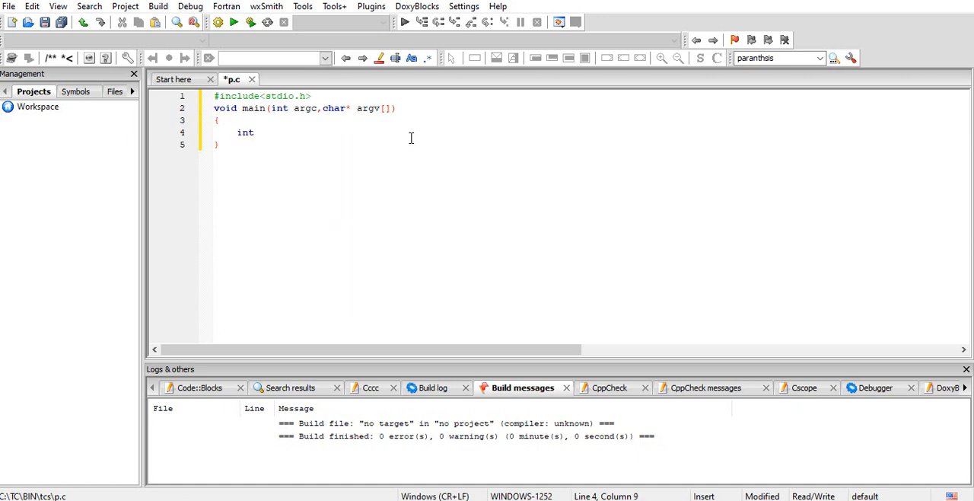
pyautogui.write('s')
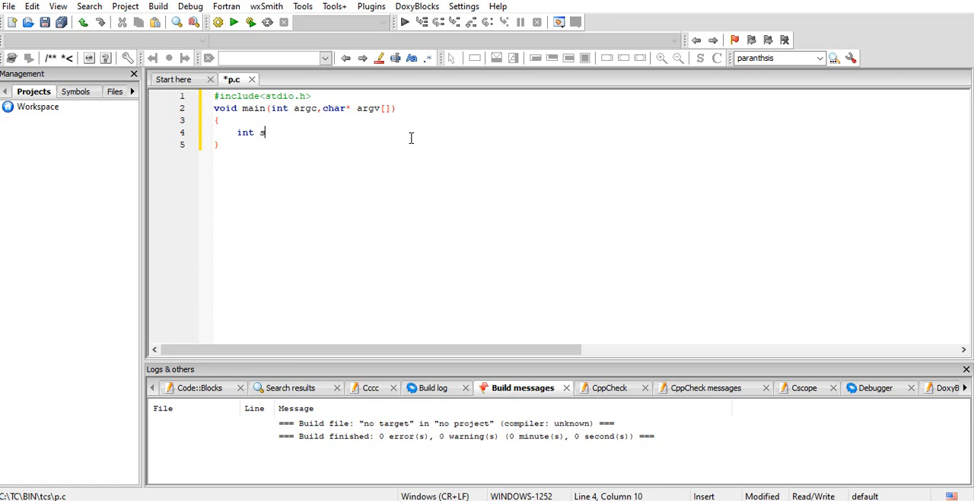
pyautogui.write('tart,')
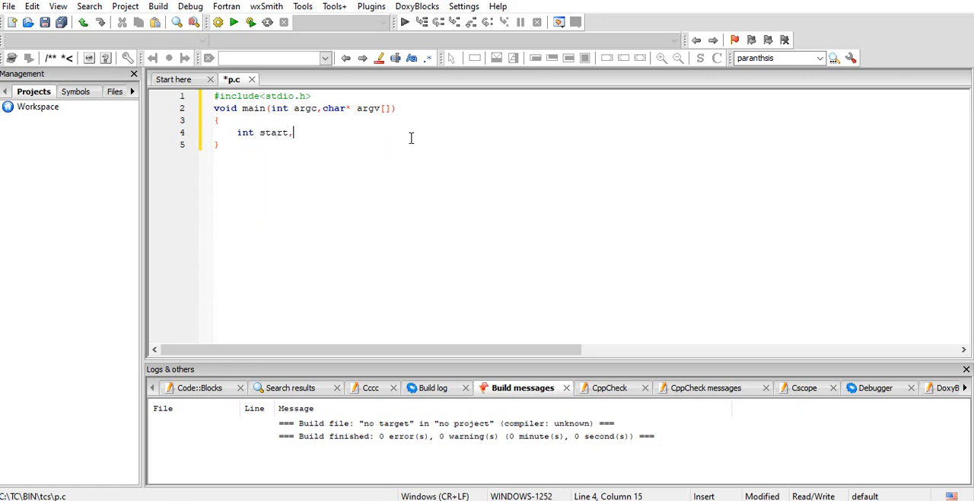
pyautogui.write('end;')
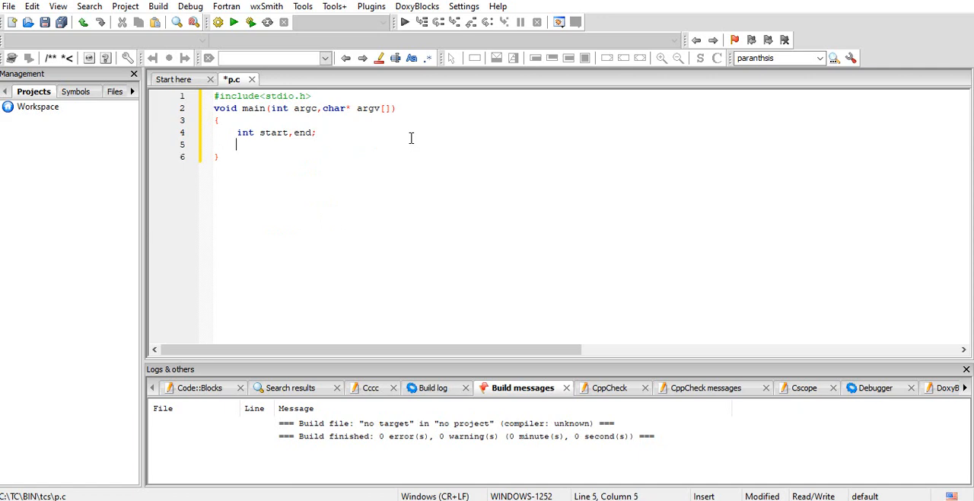
# Add for(i=start;i<=end;i++) with an empty body and place the cursor inside it.
pyautogui.write('fo')
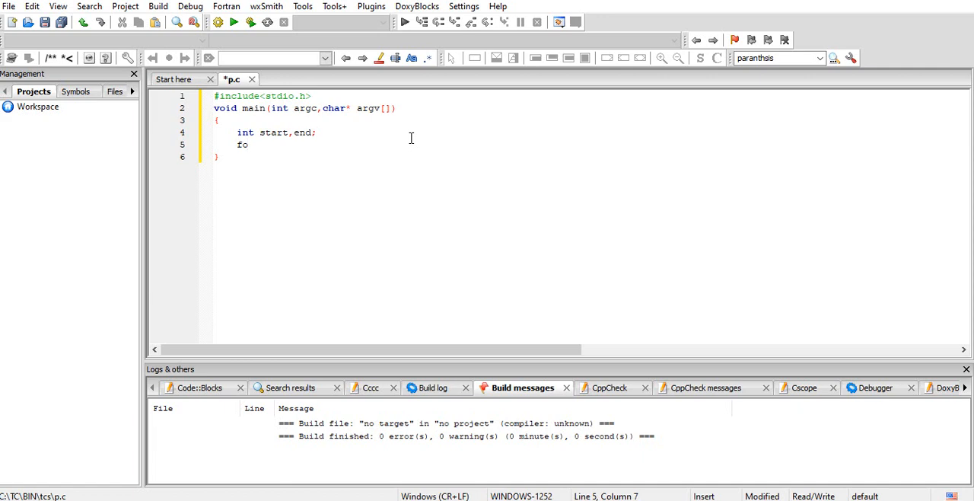
pyautogui.write('r(i')
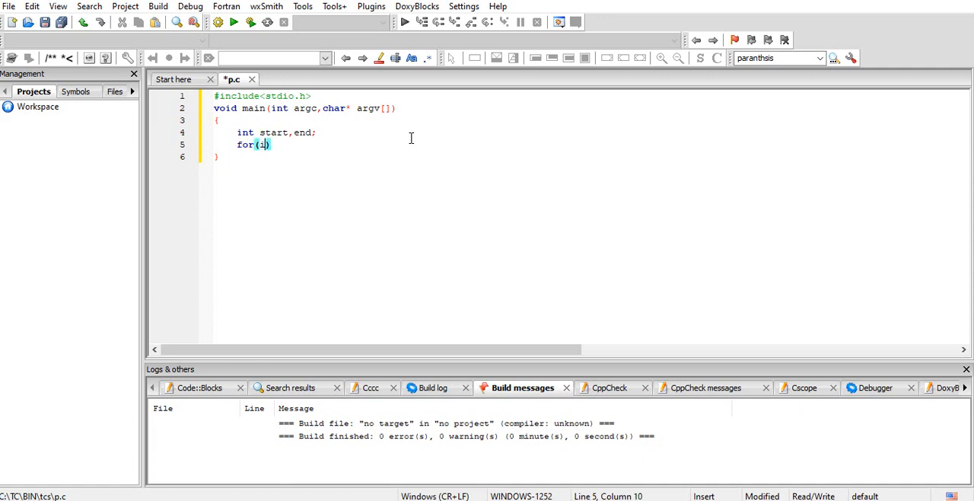
pyautogui.write('=start;')
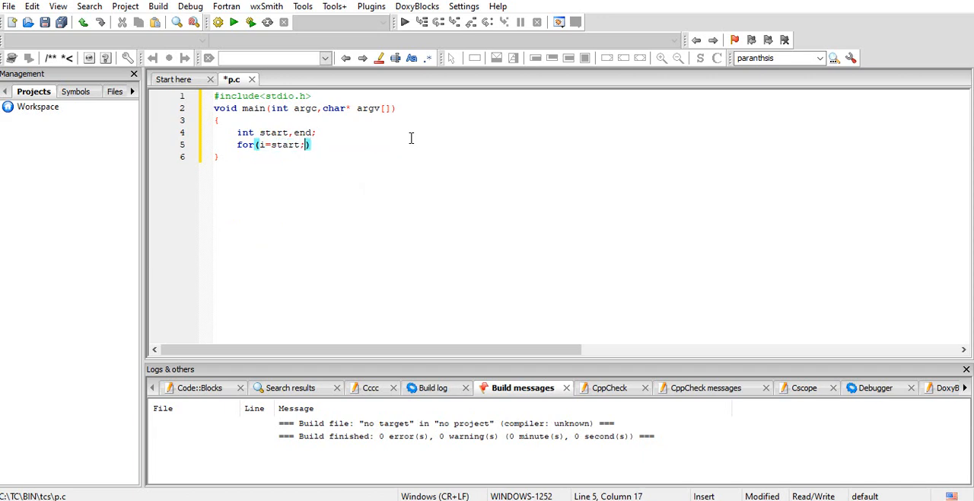
pyautogui.write('i<=en')
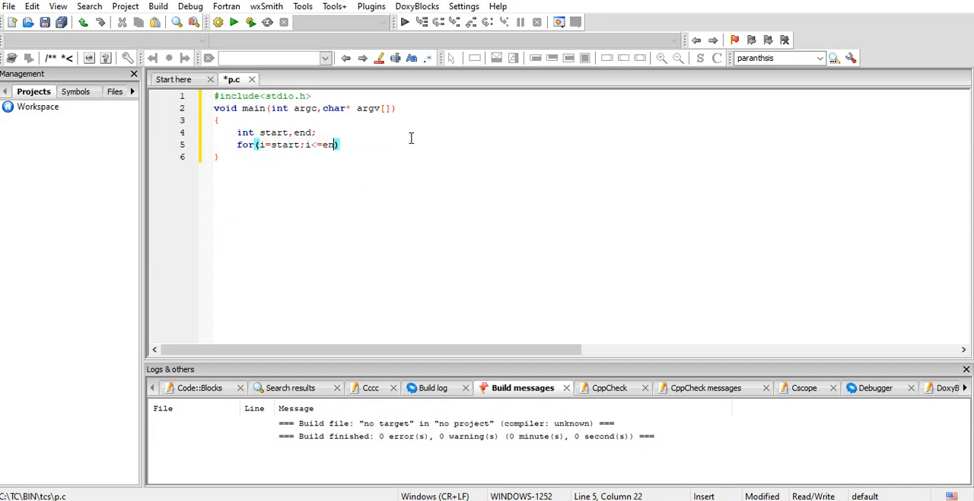
pyautogui.write('d;i++')
pyautogui.write('{')
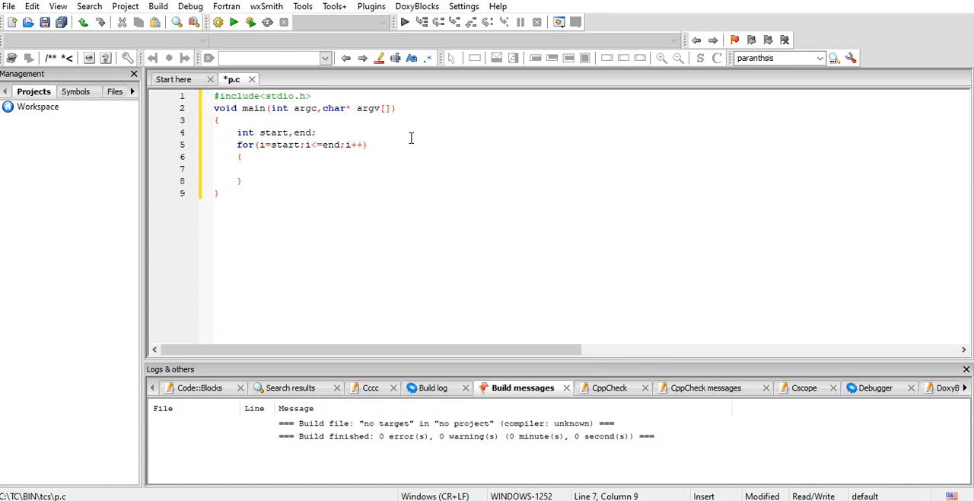
pyautogui.click(258, 167)
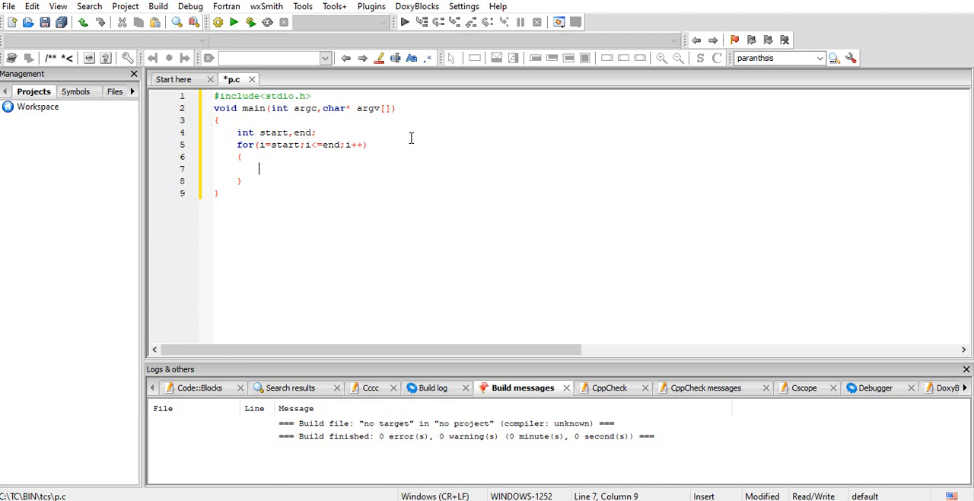
# Nest for(j=2;j<=i/2;j++) with empty braces inside the outer loop.
pyautogui.write('for(j')
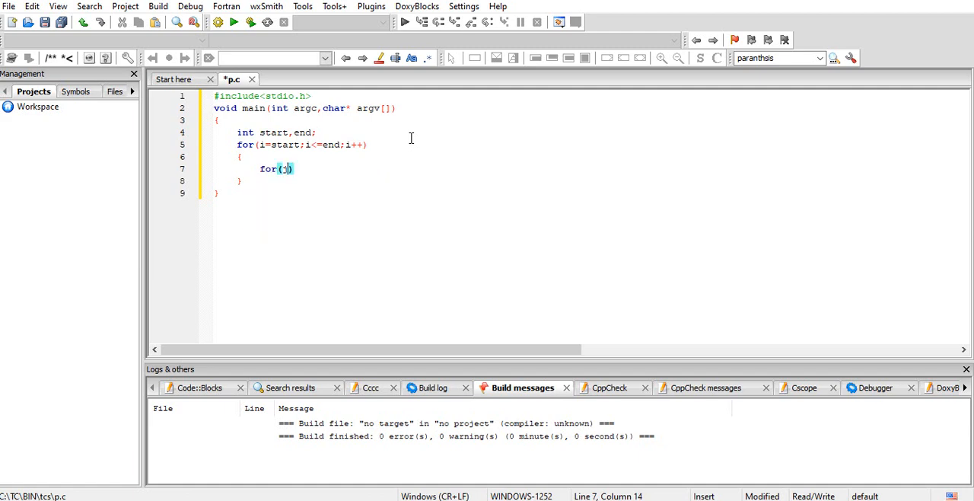
pyautogui.write('j=')
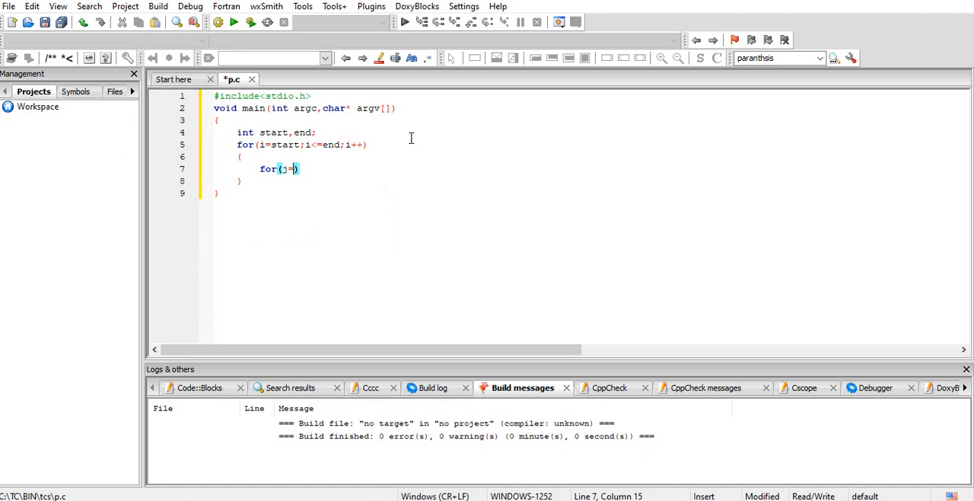
pyautogui.write('2')
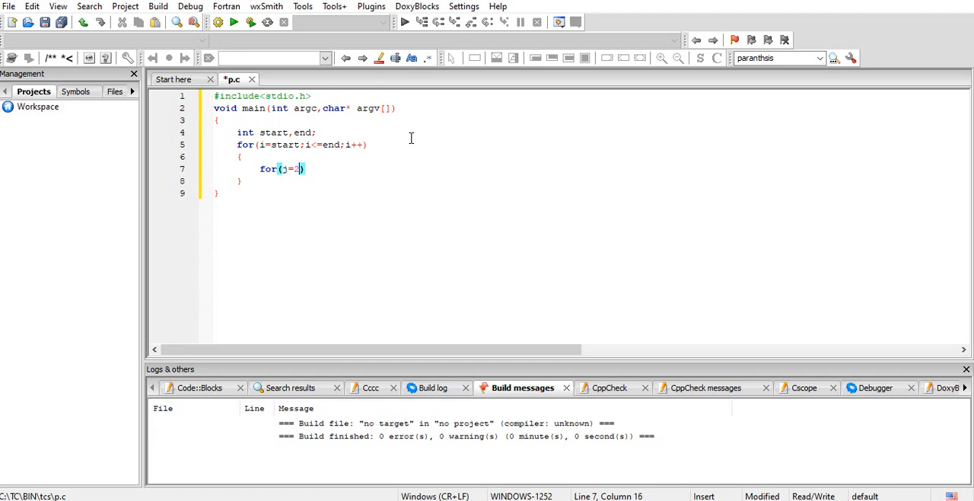
pyautogui.write(';j<=')
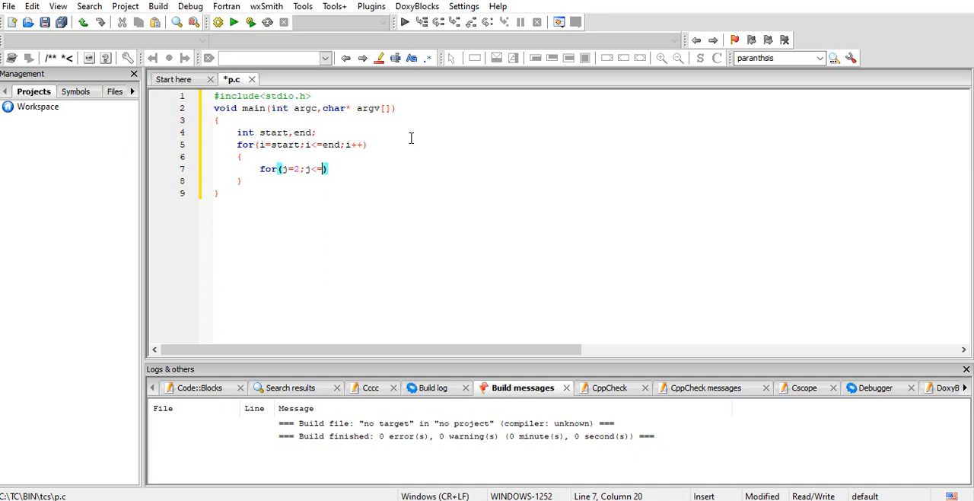
pyautogui.write('i')
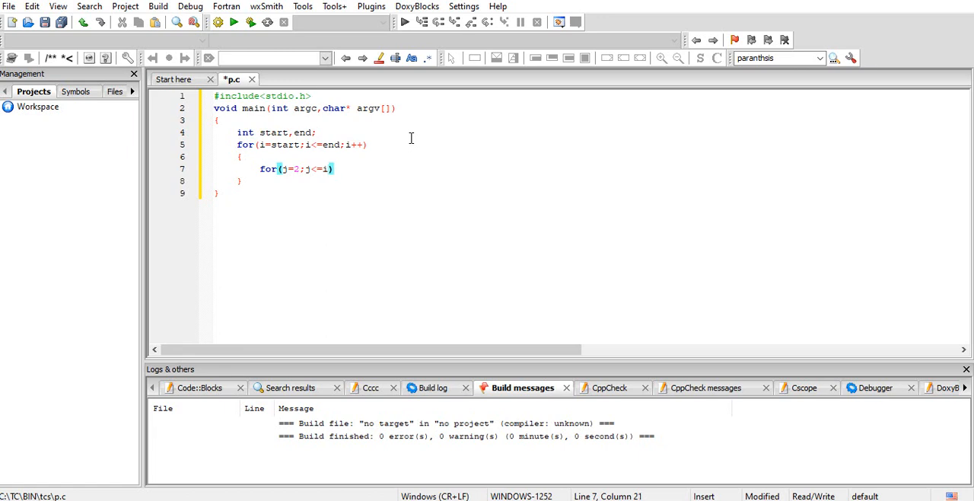
pyautogui.write('/2')
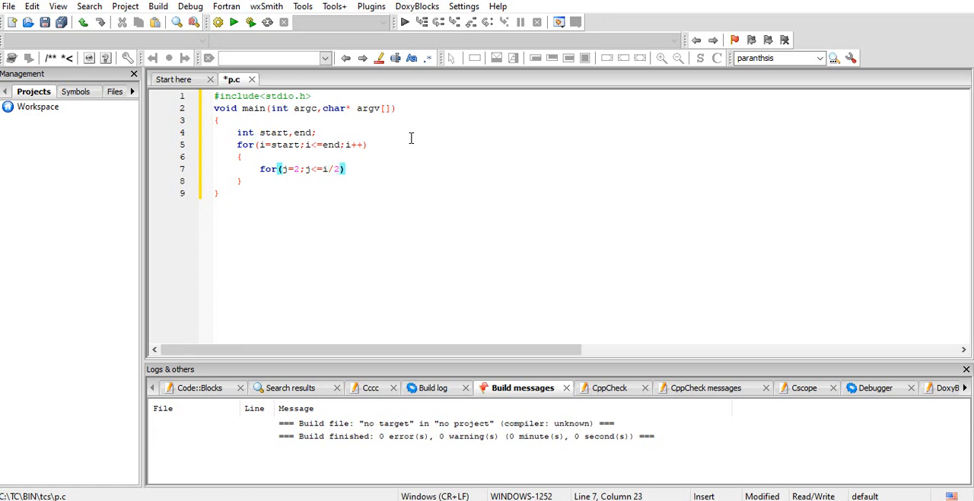
pyautogui.write('j++')
pyautogui.write('{')
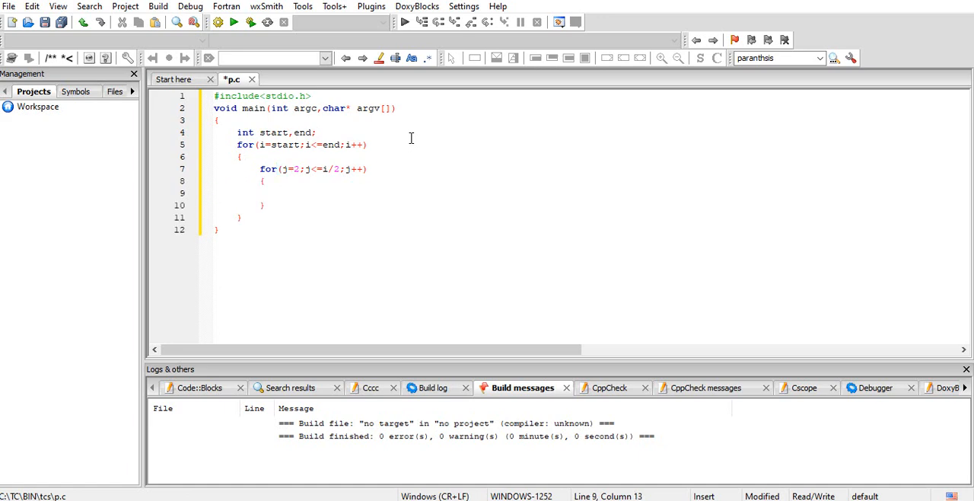
# Inside the j loop, add if(i%j==0) whose block contains break;.
pyautogui.write('if')
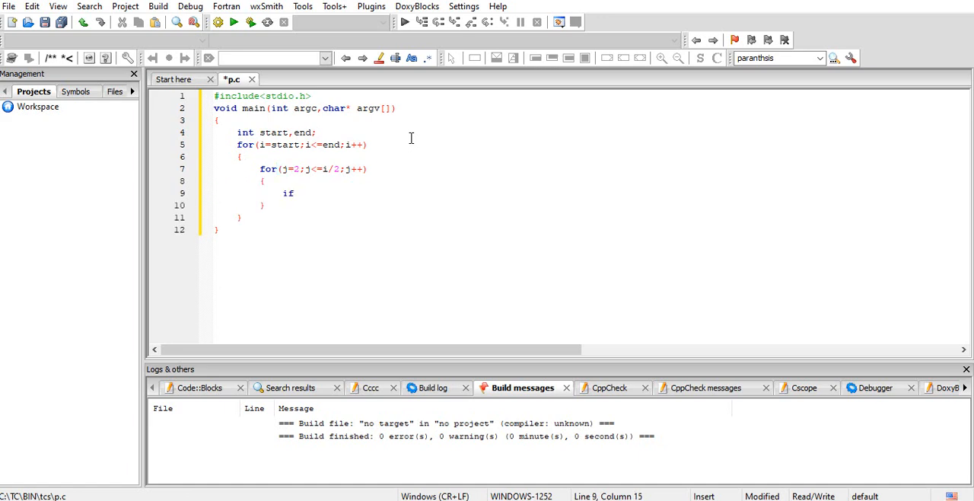
pyautogui.write('(i')
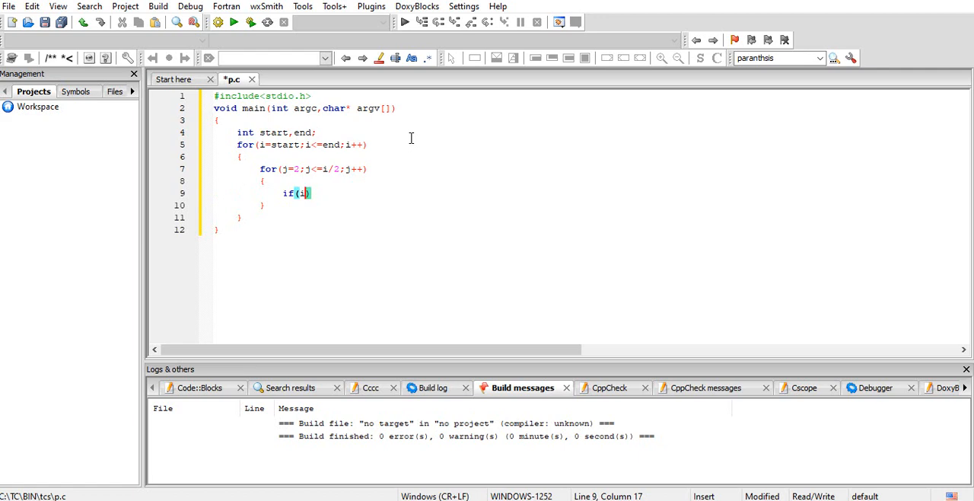
pyautogui.write('%j')
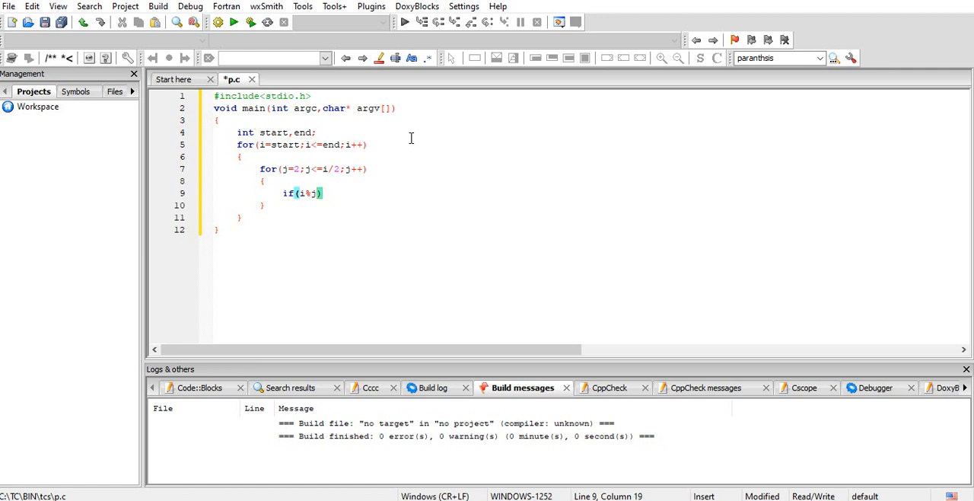
pyautogui.write('==0')
pyautogui.write('{')
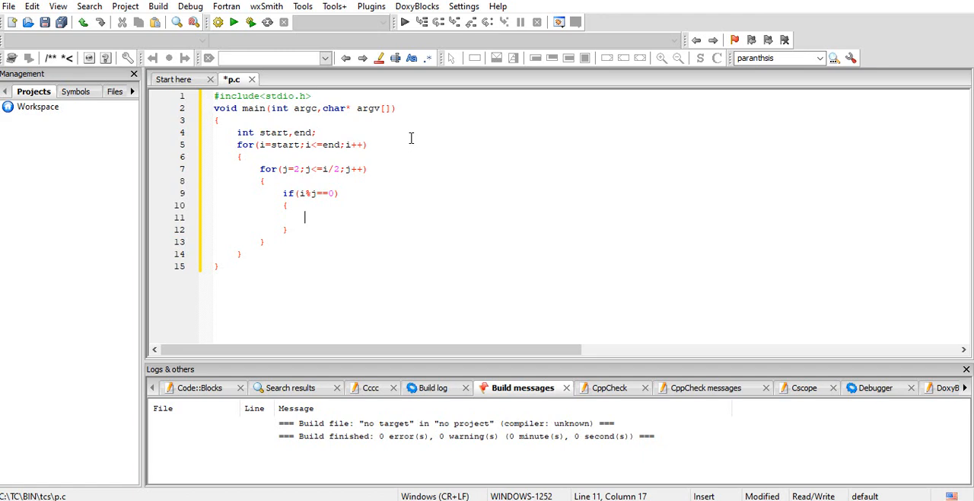
pyautogui.write('break')
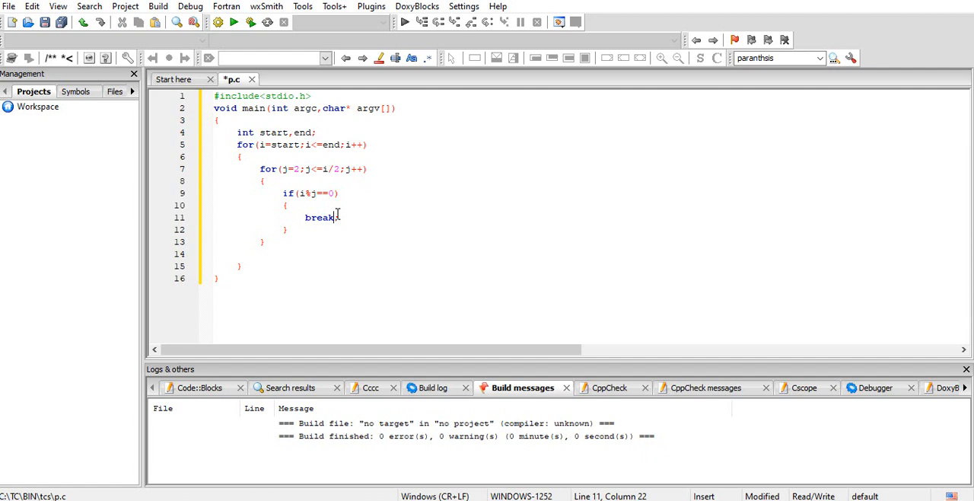
pyautogui.moveTo(319, 204)
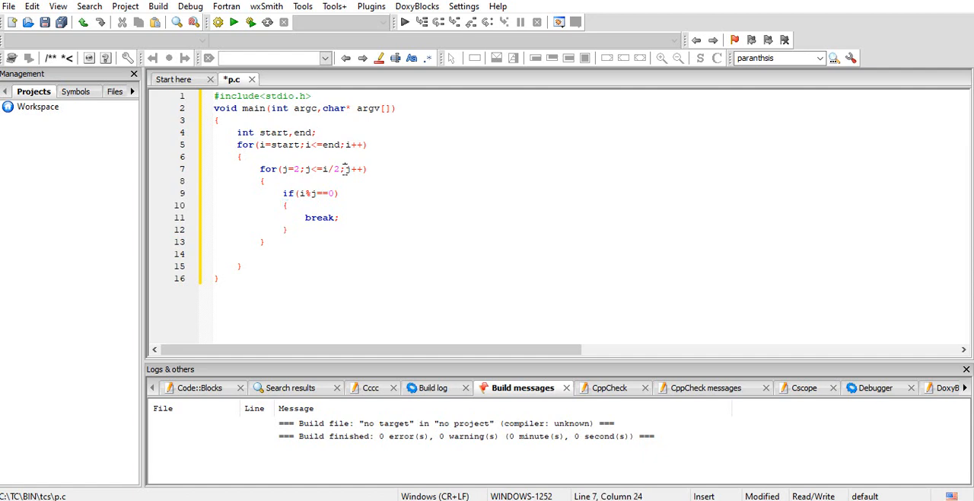
pyautogui.moveTo(252, 261)
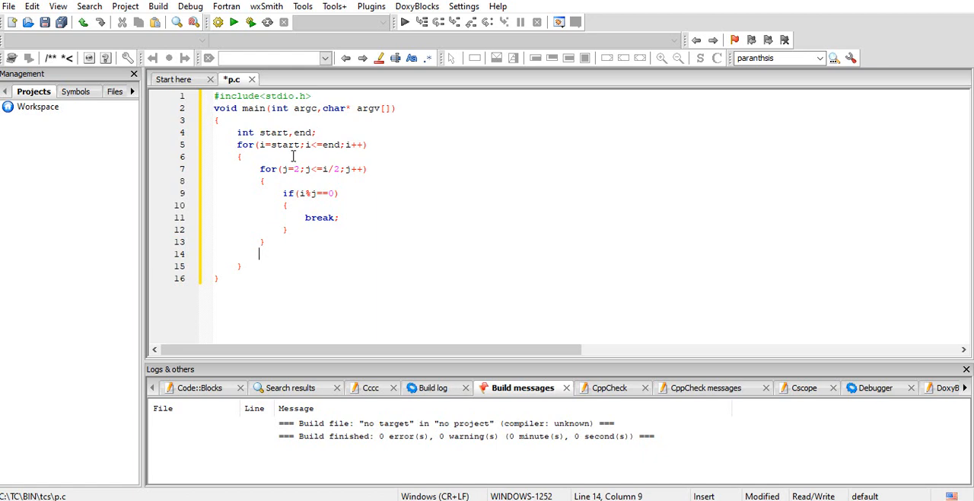
# Set flag=0; before the j loop, flag=1; before break, and if(flag==0) after the loop.
pyautogui.write('fl')
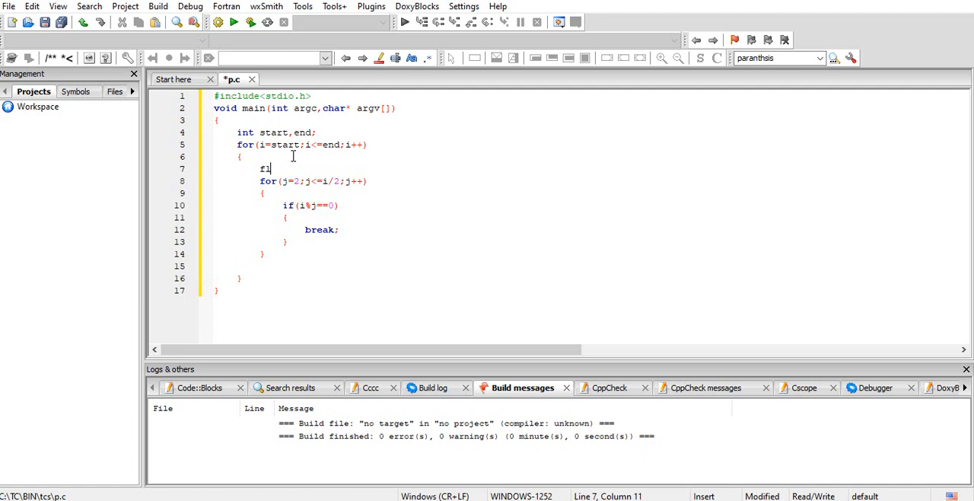
pyautogui.write('ag=')
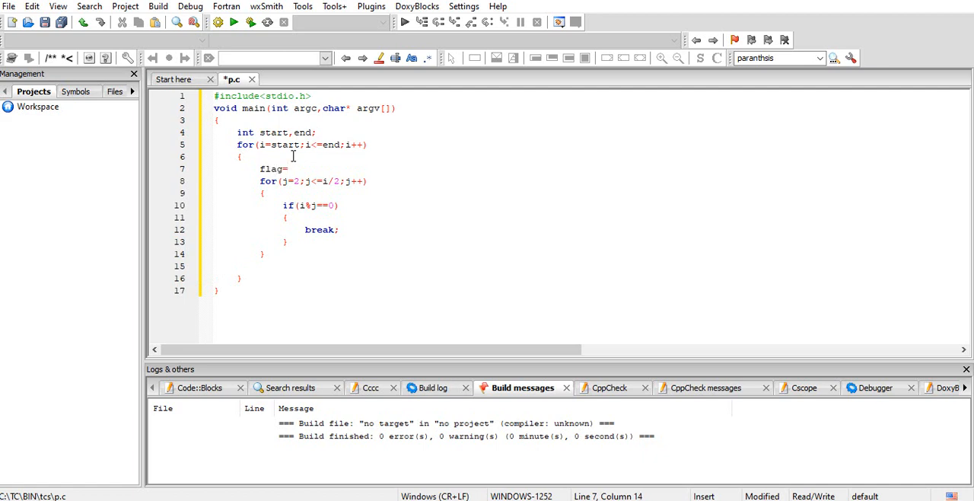
pyautogui.write('0;')
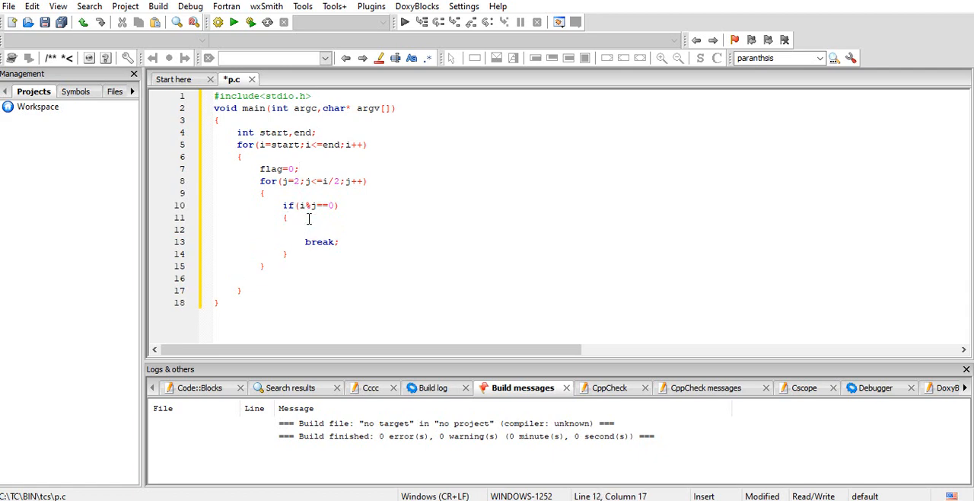
pyautogui.write('flag=')
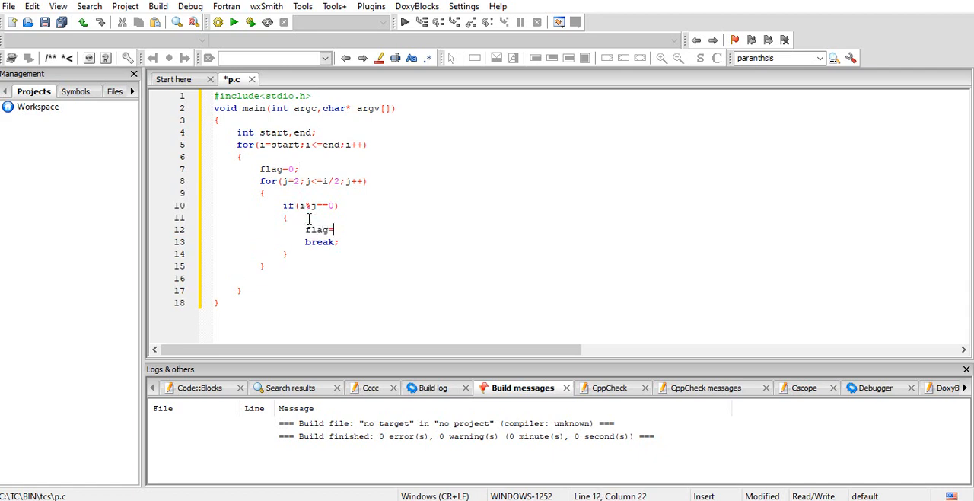
pyautogui.write('1;')
pyautogui.click(584, 278)
pyautogui.write('if(fla')
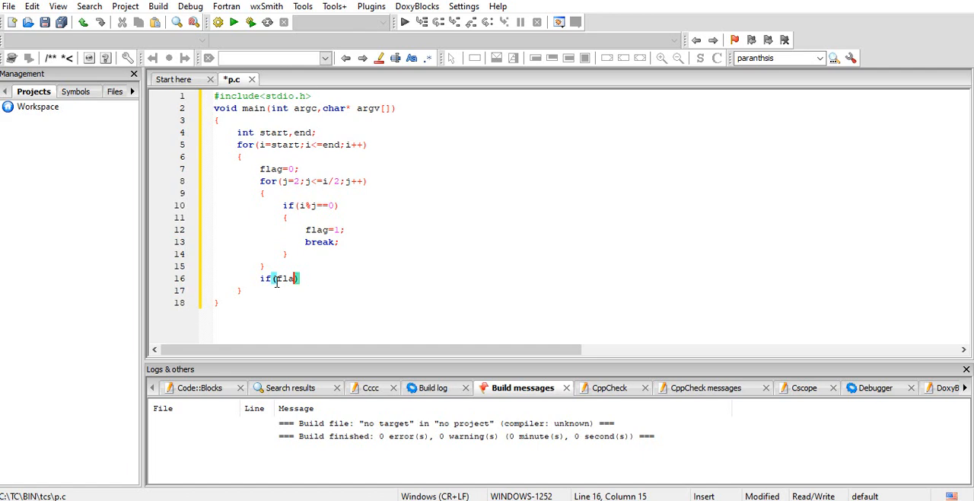
pyautogui.write('==0')
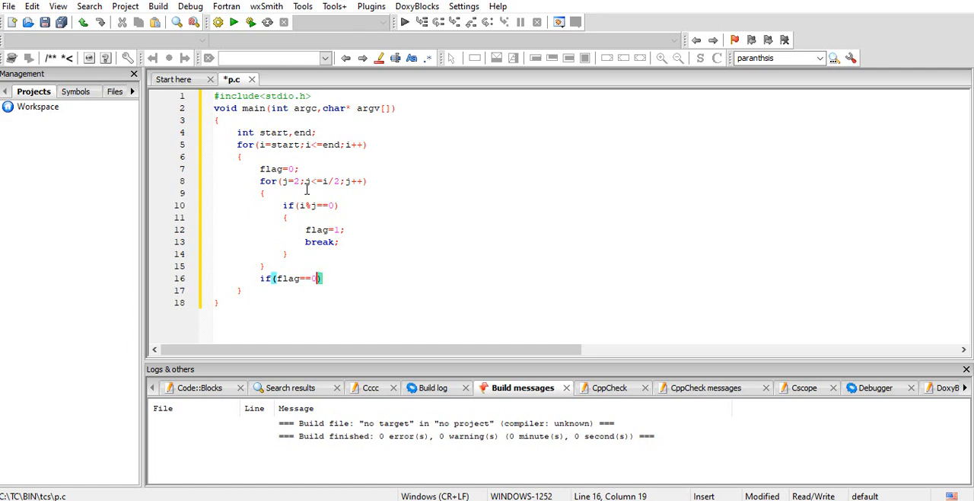
pyautogui.moveTo(338, 190)
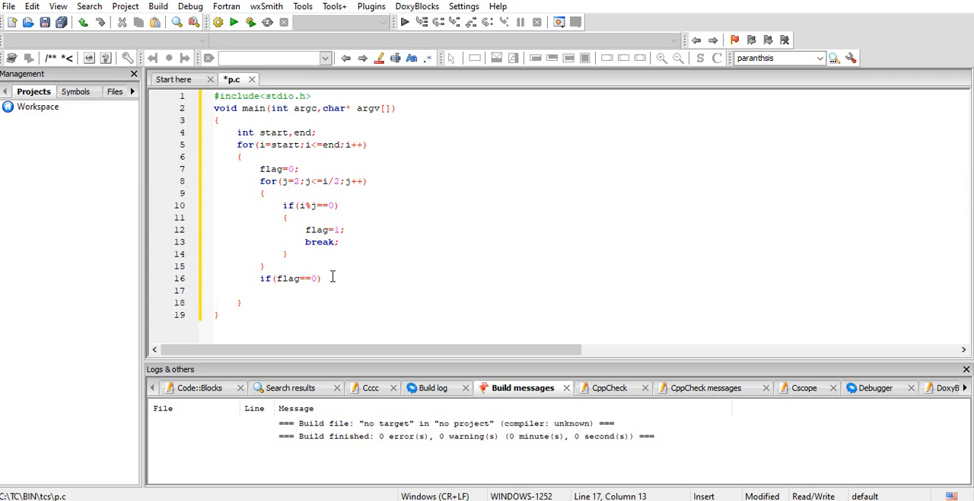
# Print each prime with printf("%d ",i); under if(flag==0).
pyautogui.write('printf')
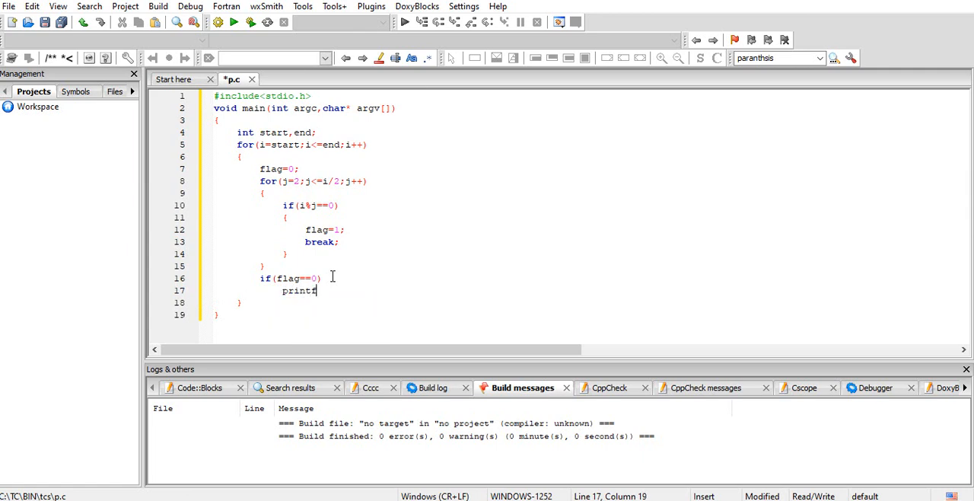
pyautogui.write('("%d")')
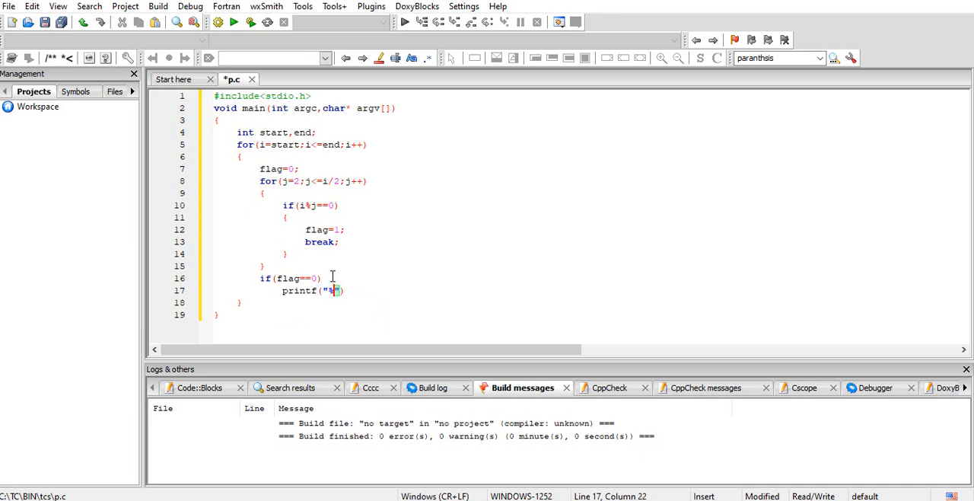
pyautogui.write('d')
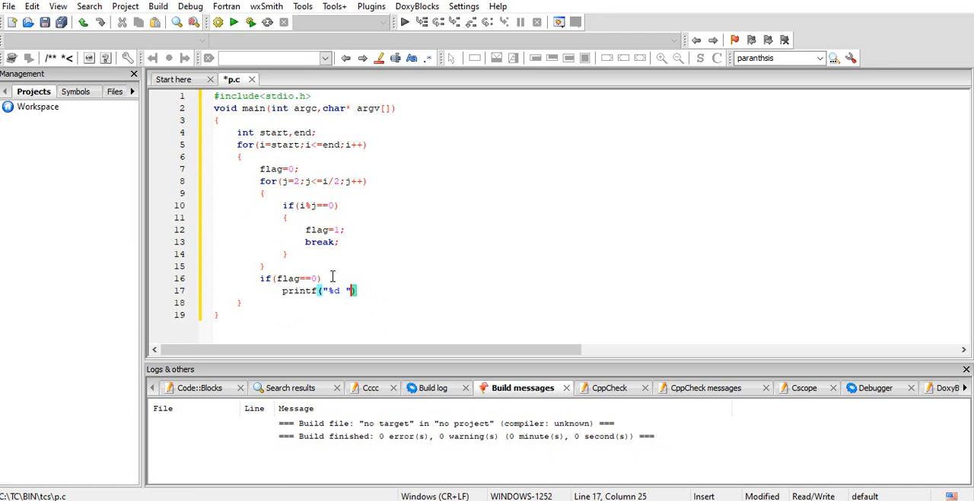
pyautogui.write(',i')
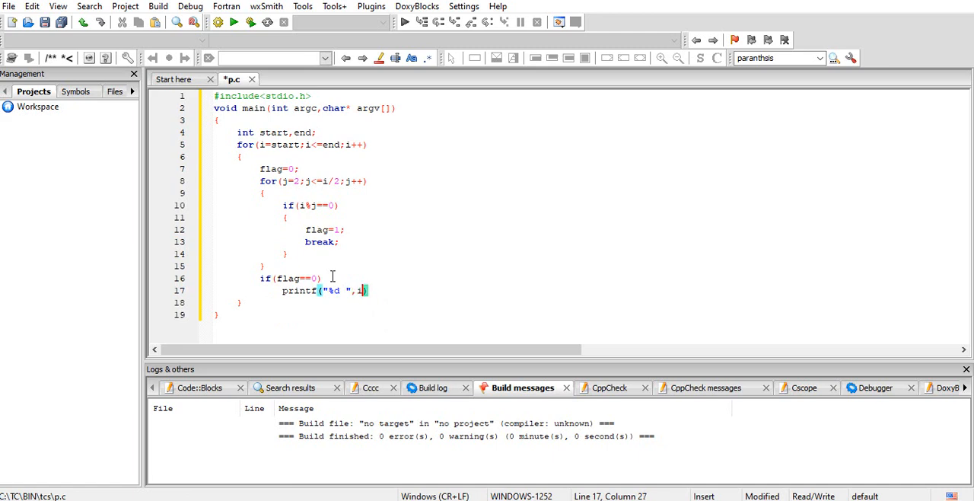
pyautogui.write(');')
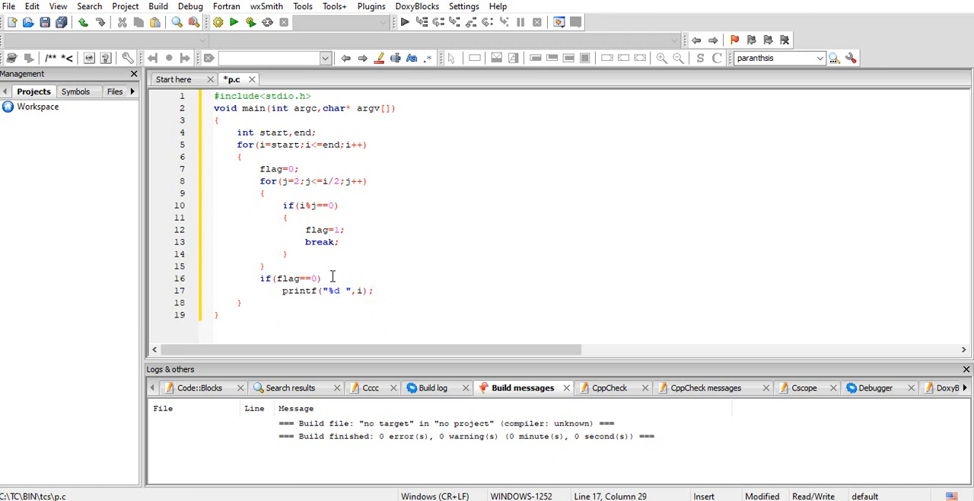
pyautogui.moveTo(261, 303)
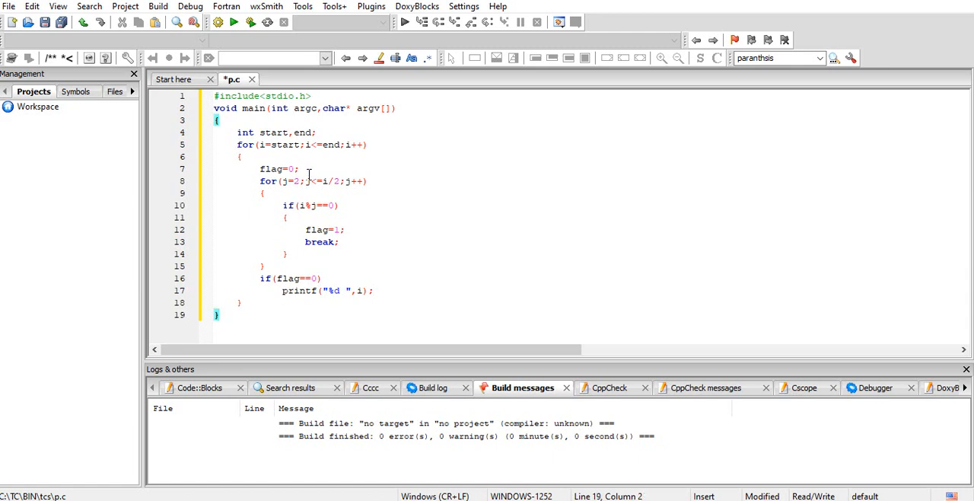
# Extend the declaration to int start,end,i,j,flag; and start a new line below it.
pyautogui.click(312, 132)
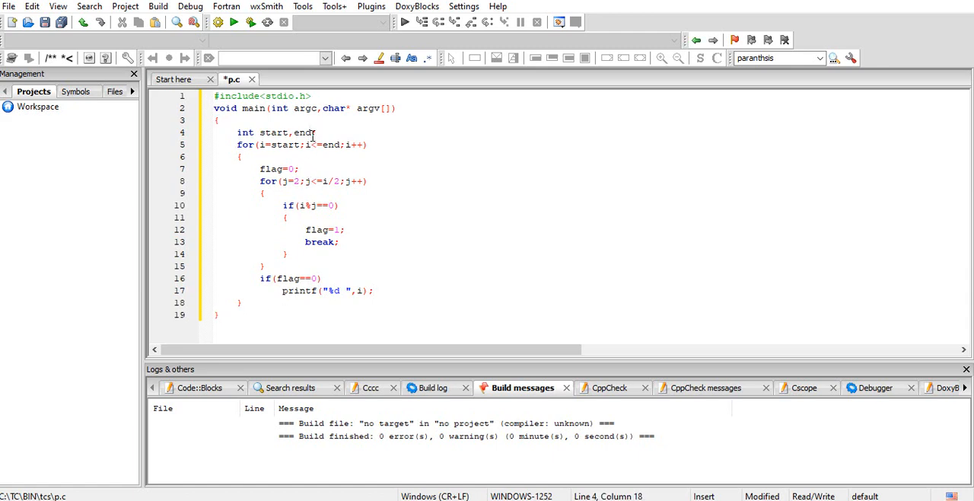
pyautogui.write(',i,j,fla')
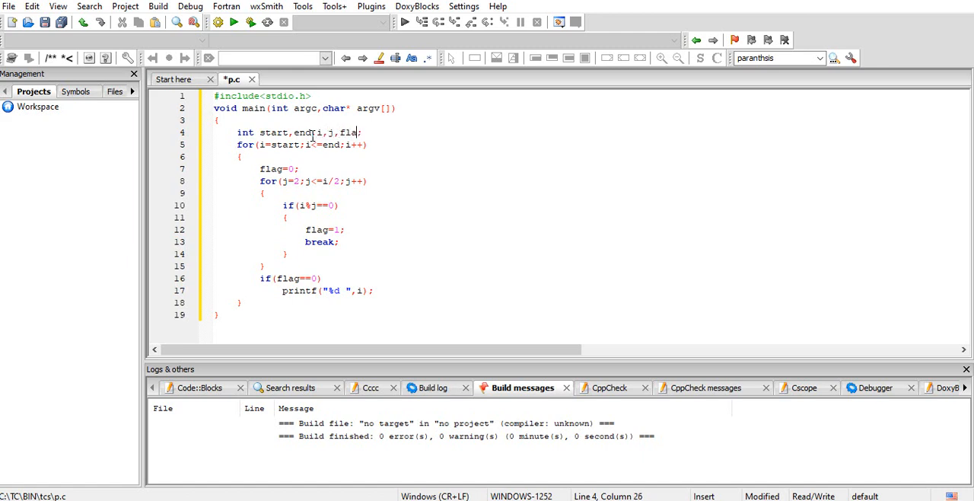
pyautogui.write('g;')
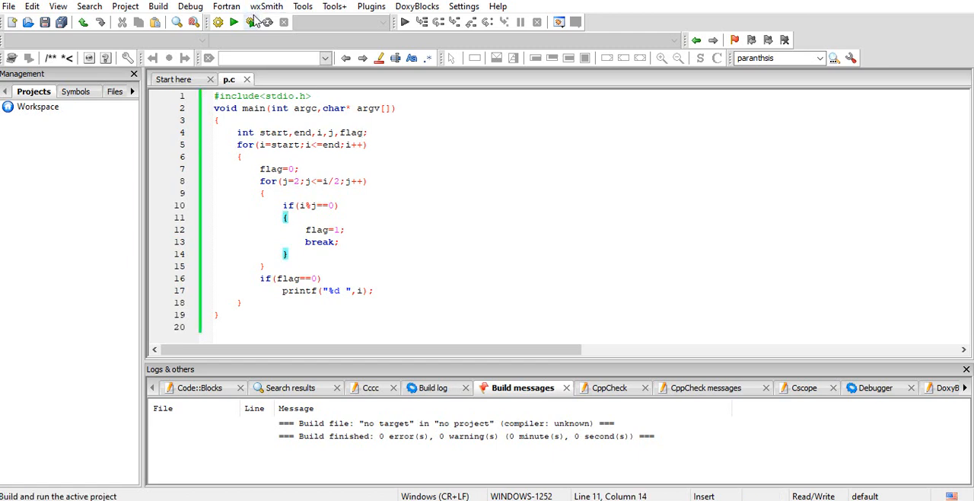
pyautogui.click(234, 21)
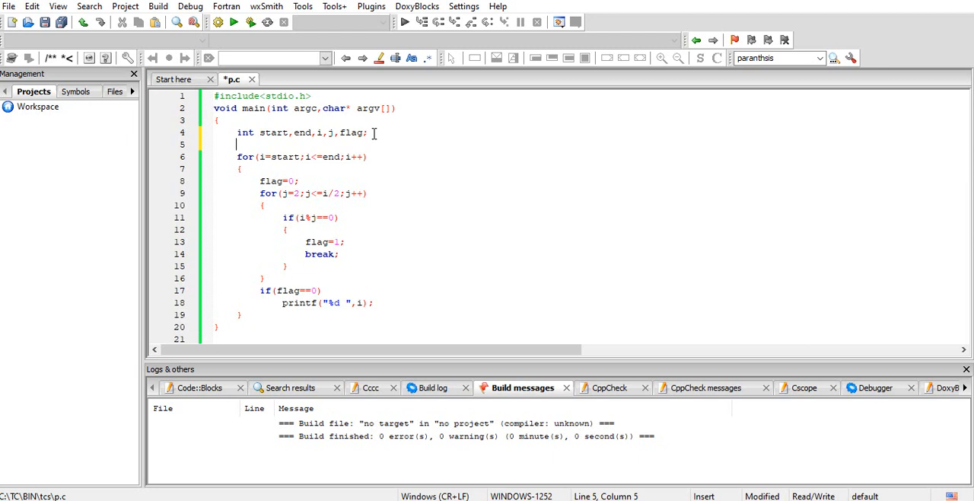
# Assign start=argv[1]; and end=argv[2];, then begin wrapping argv[1] in atoi(.
pyautogui.write('start')
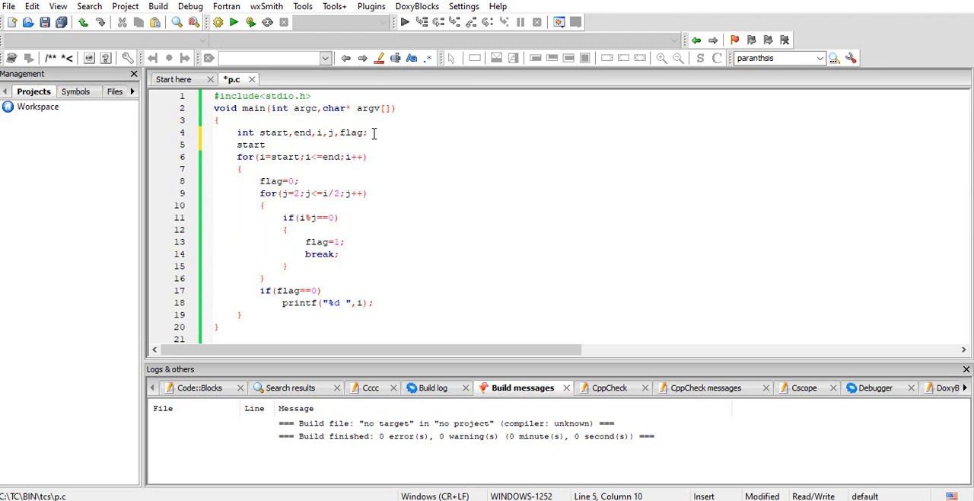
pyautogui.write('=a')
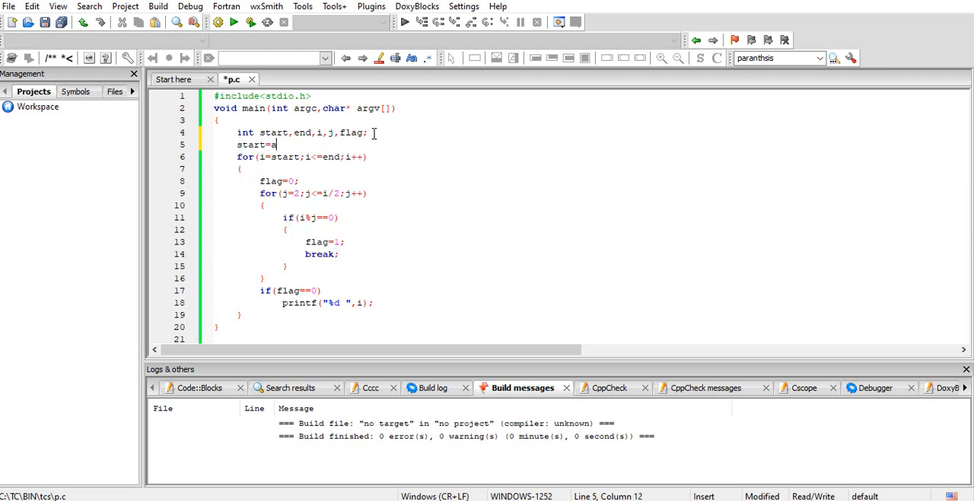
pyautogui.write('rgv[1];')
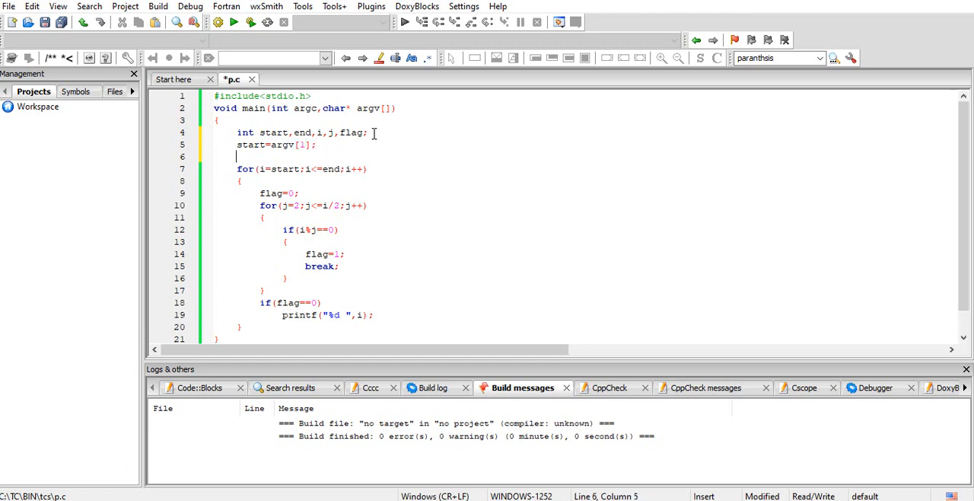
pyautogui.write('end=')
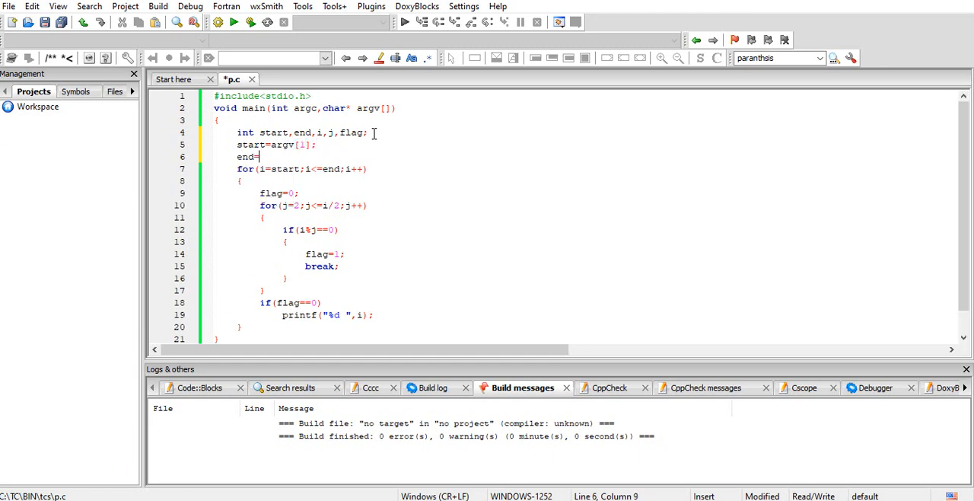
pyautogui.write('argv[2];')
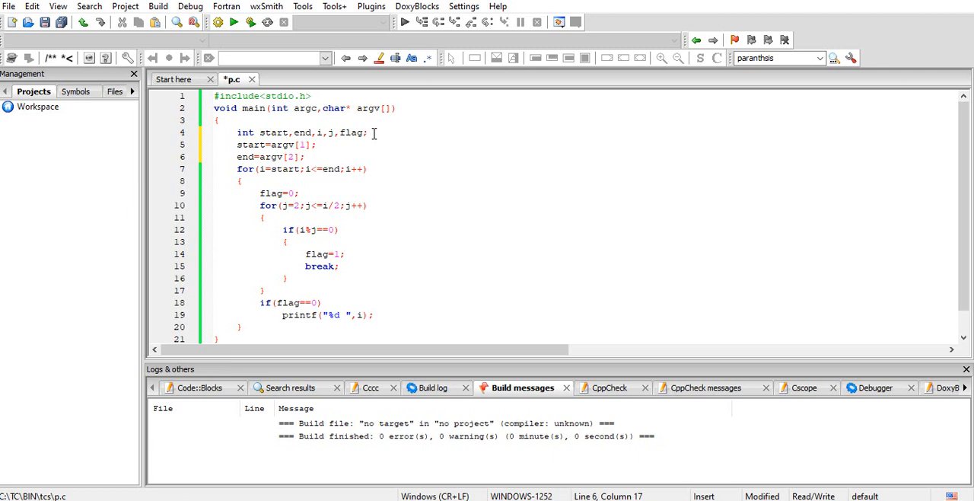
pyautogui.moveTo(353, 125)
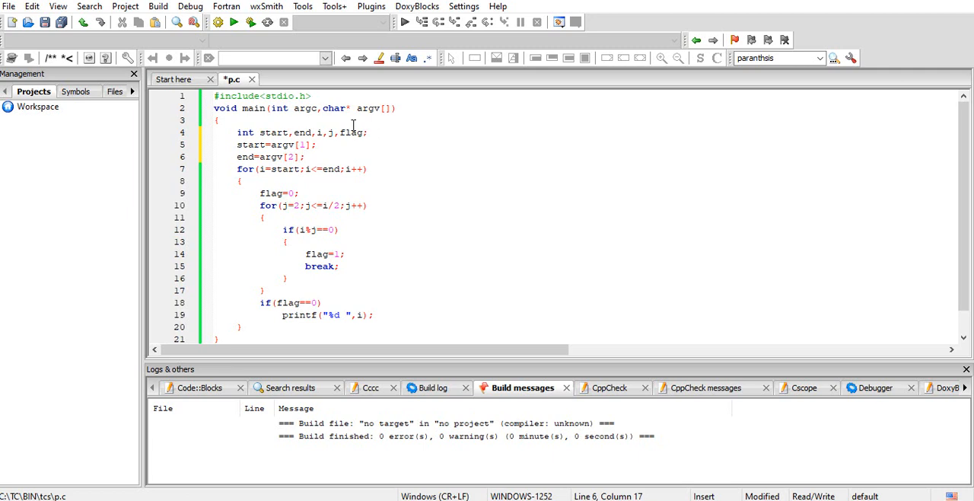
pyautogui.click(270, 145)
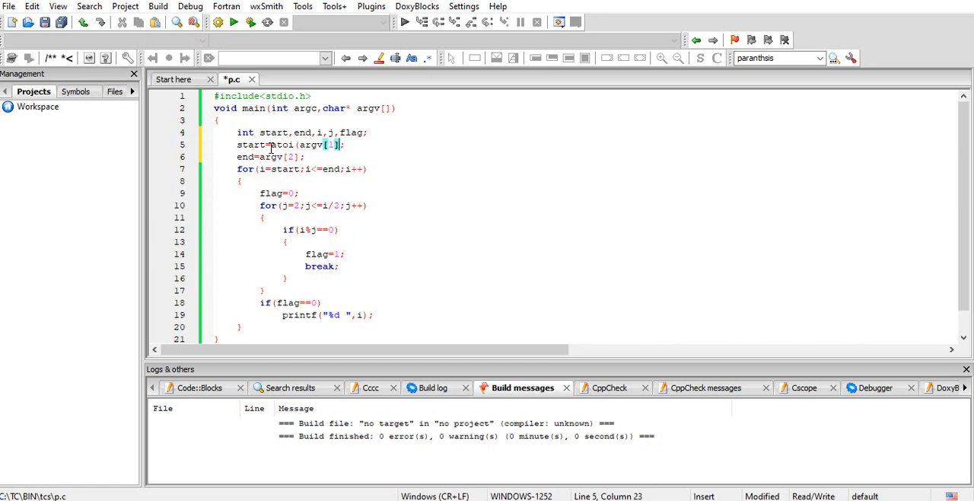
# Complete start=atoi(argv[1]) and wrap argv[2] in atoi( ) for end, then save p.c.
pyautogui.write(')')
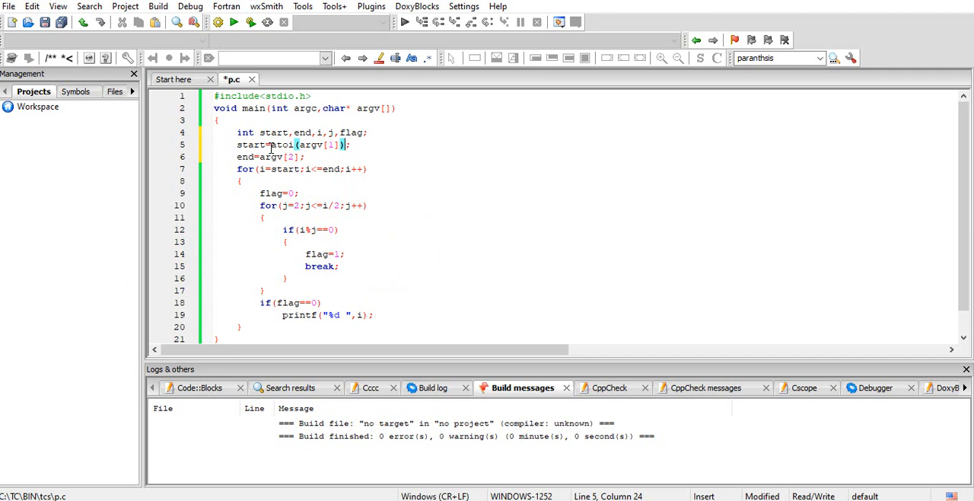
pyautogui.click(289, 156)
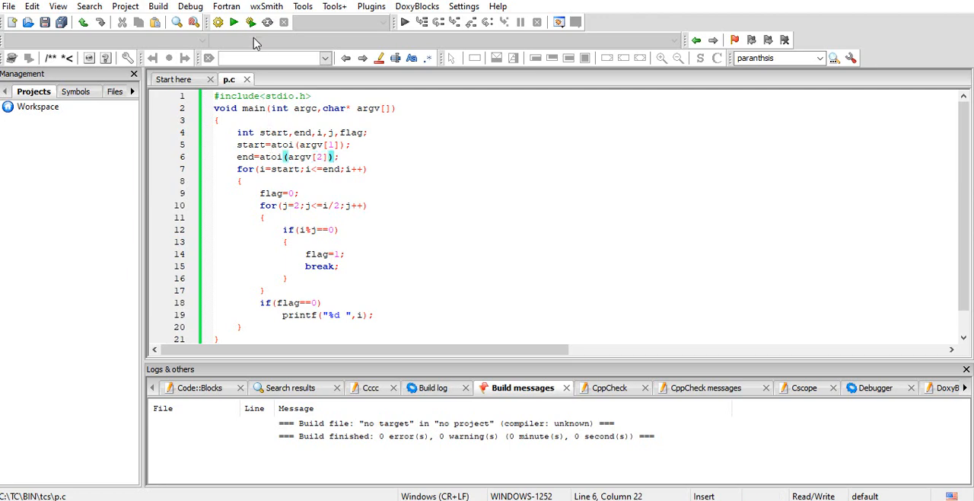
# Enter p.exe 2 100 at the C:\TC\BIN\tcs prompt without running it yet.
pyautogui.click(234, 21)
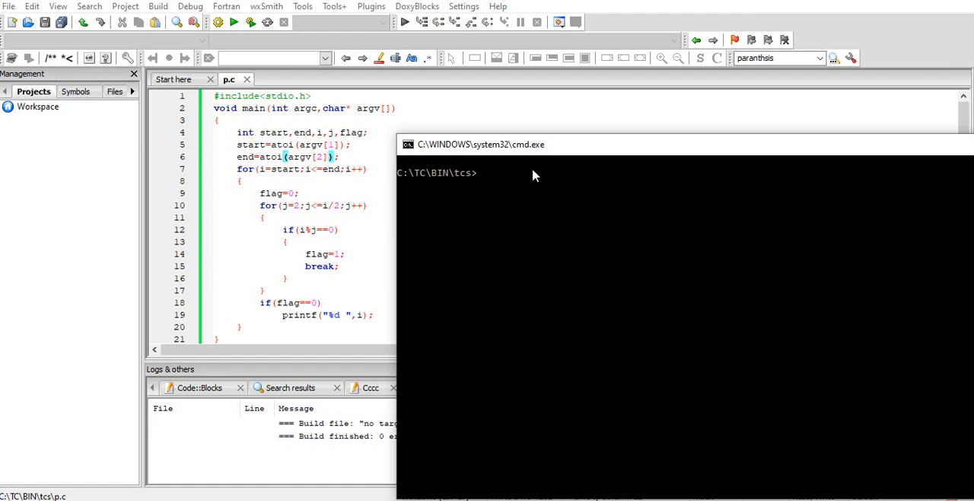
pyautogui.moveTo(228, 79)
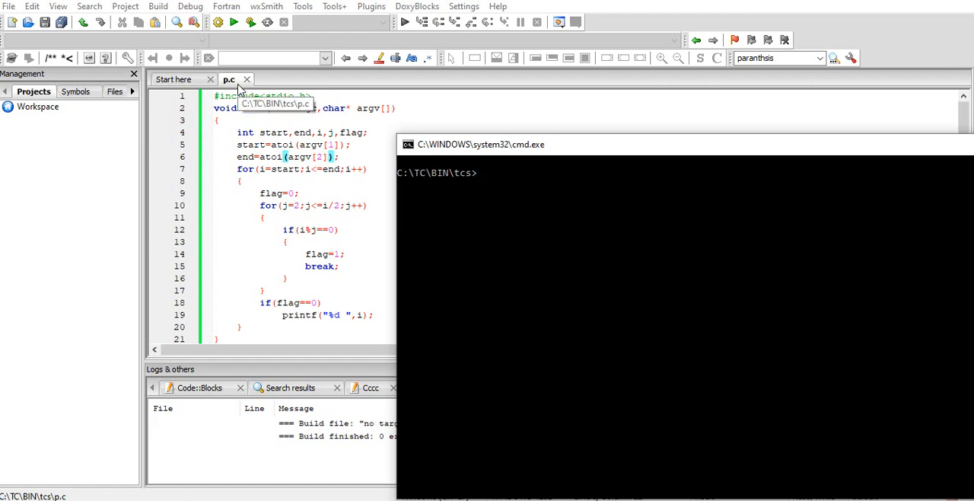
pyautogui.write('p')
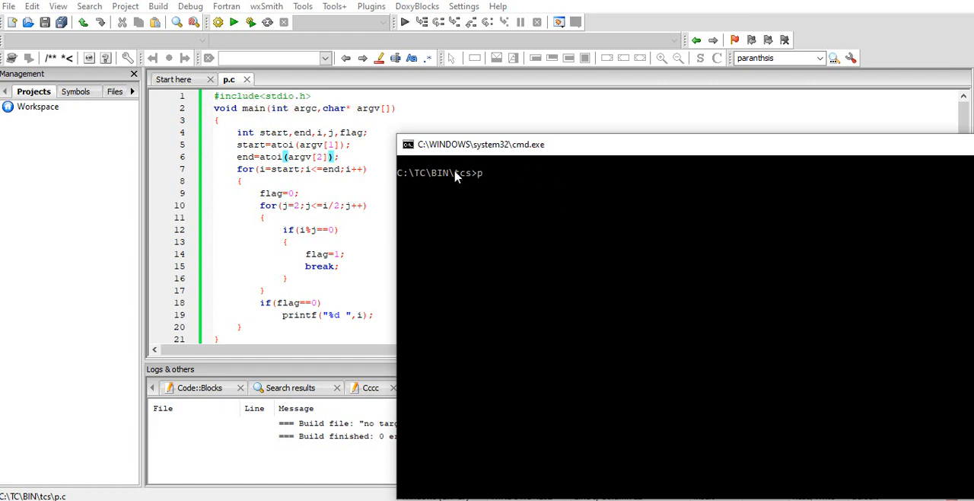
pyautogui.write('.exe')
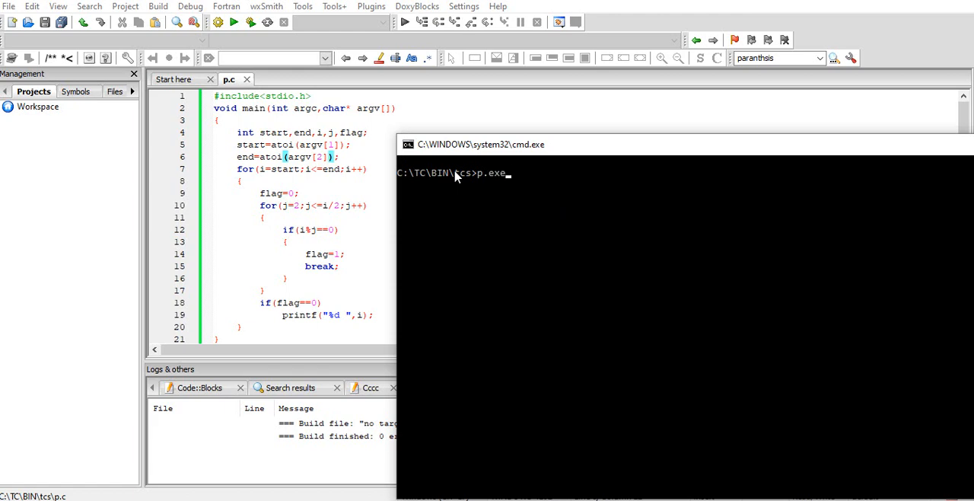
pyautogui.moveTo(496, 188)
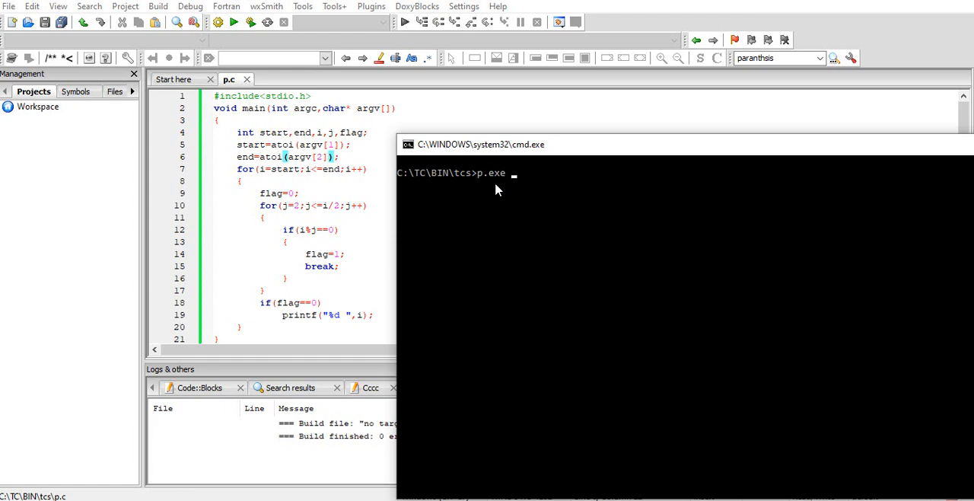
pyautogui.write('2 1')
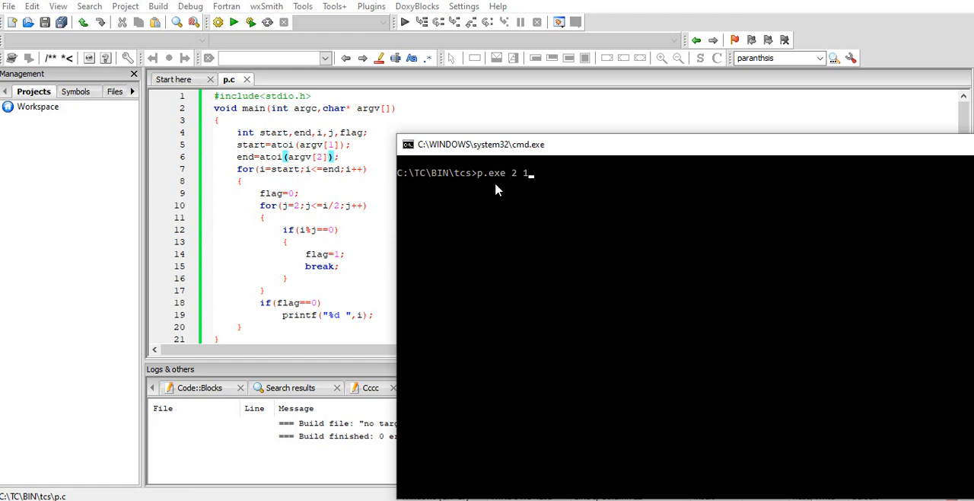
pyautogui.write('00')
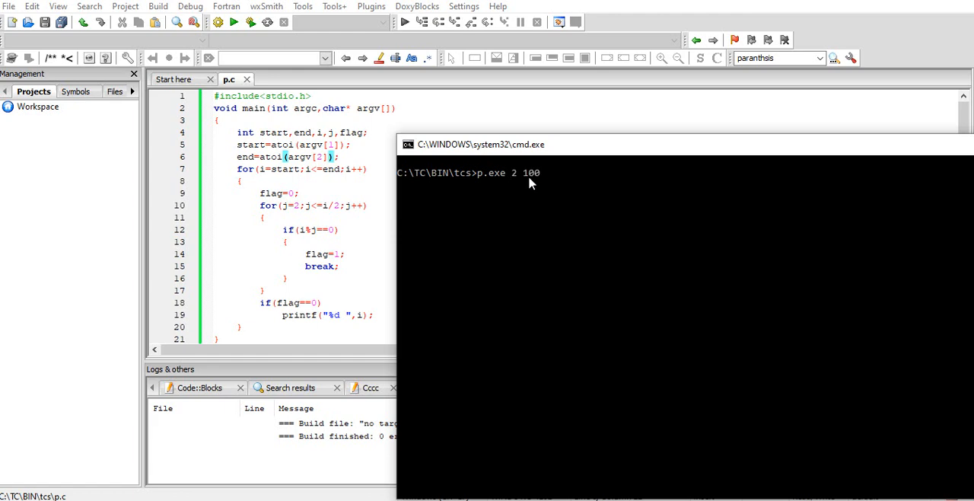